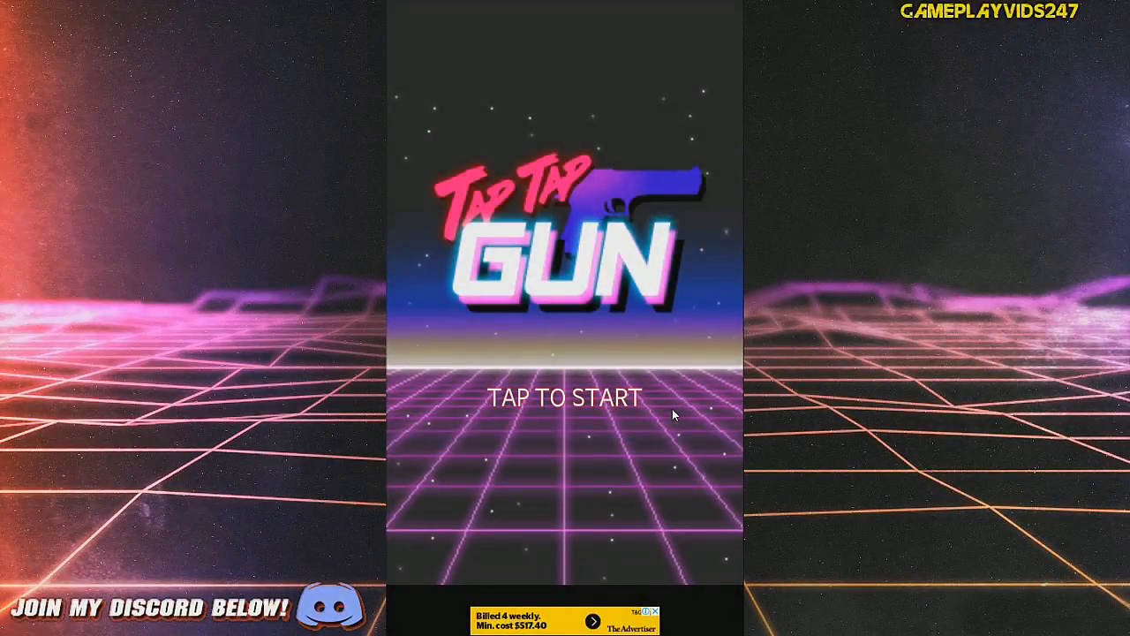
mouse_move(688, 413)
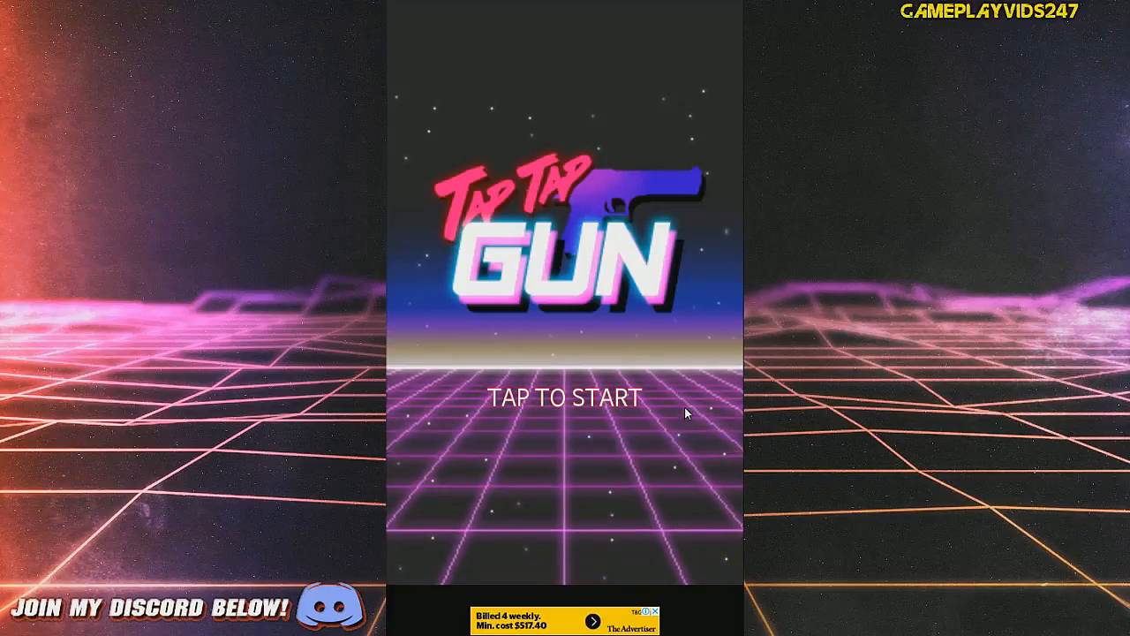
mouse_move(657, 426)
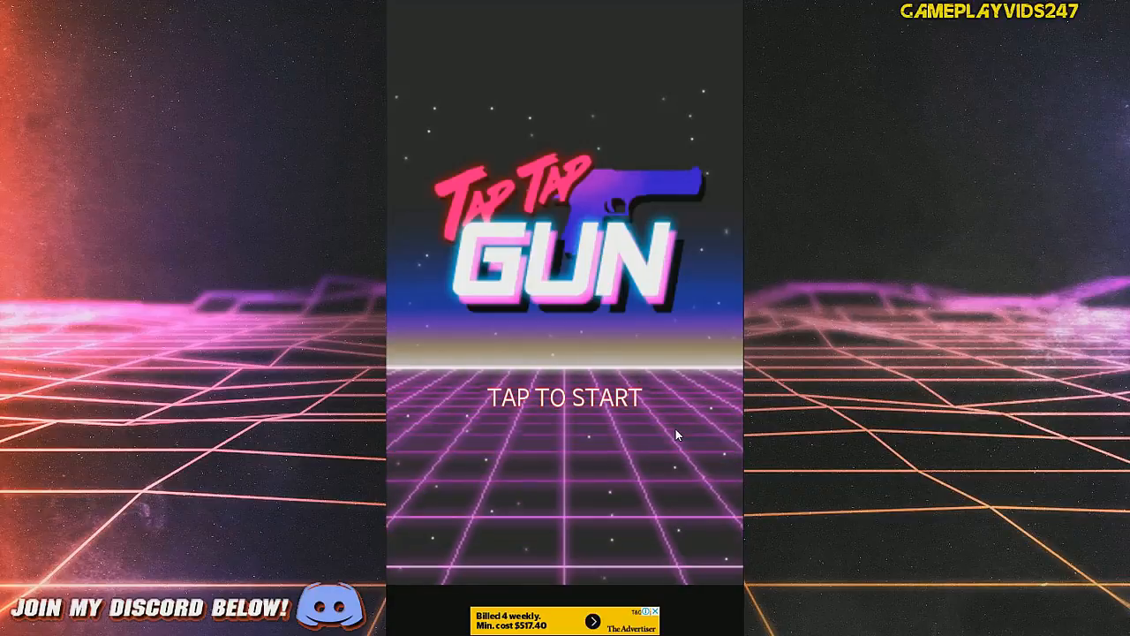
mouse_move(678, 457)
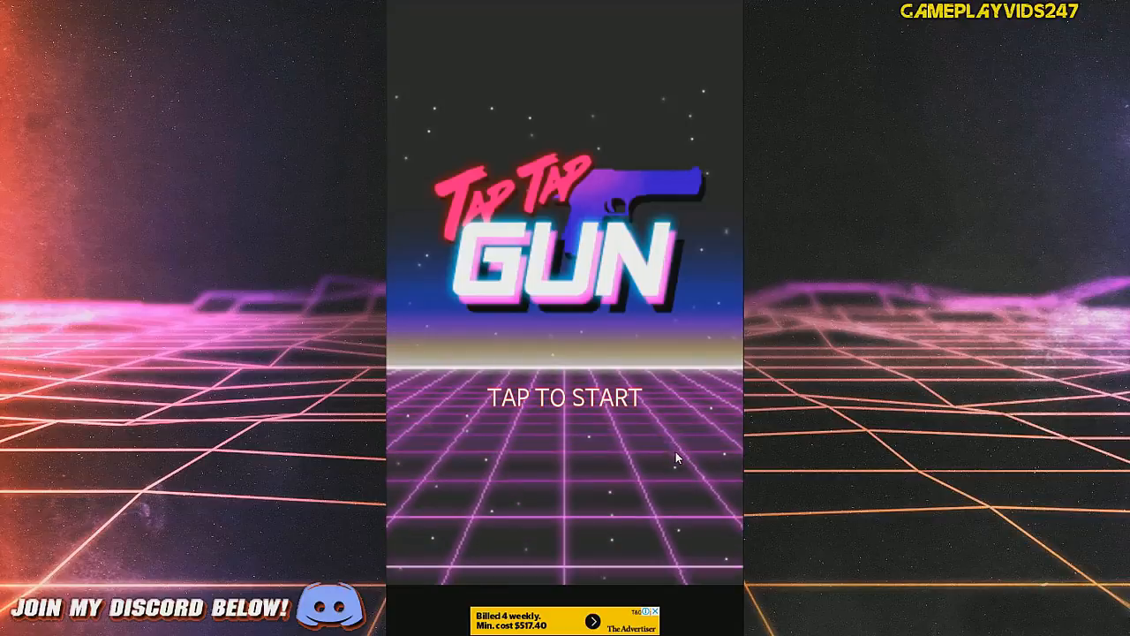
mouse_move(642, 459)
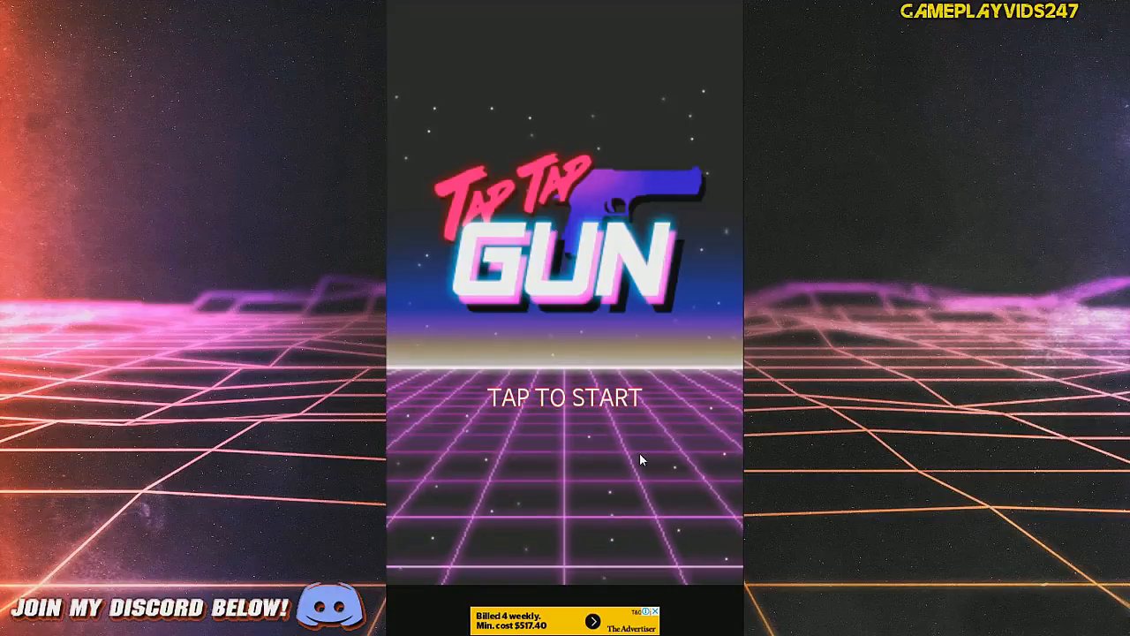
- Start the game and begin shooting the watermelon with the revolver to earn coins
click(565, 397)
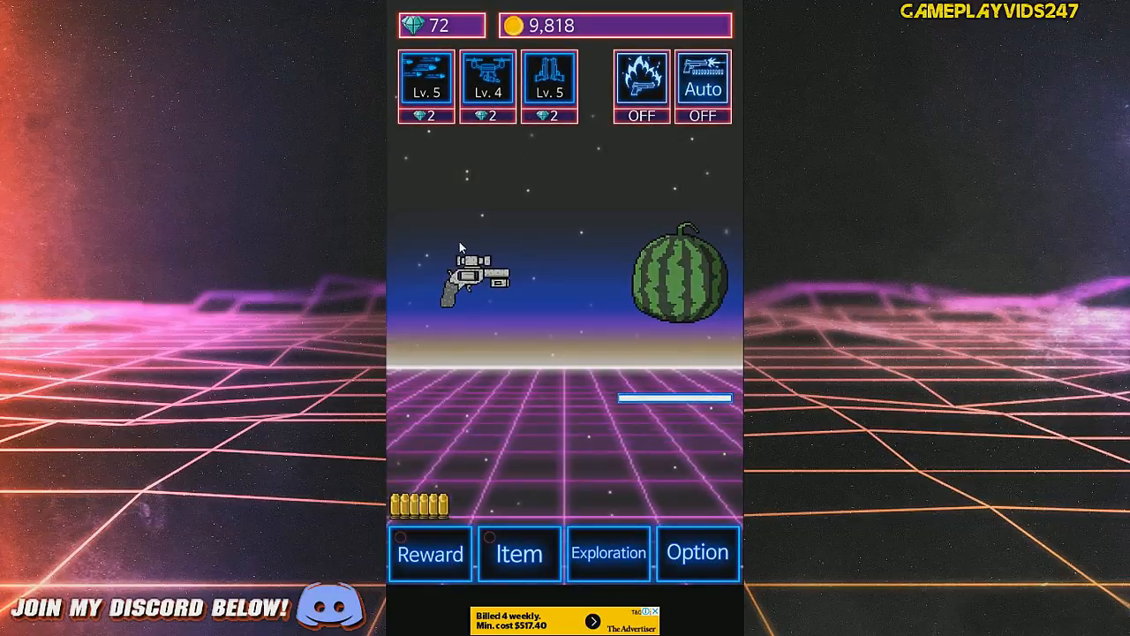
mouse_move(544, 416)
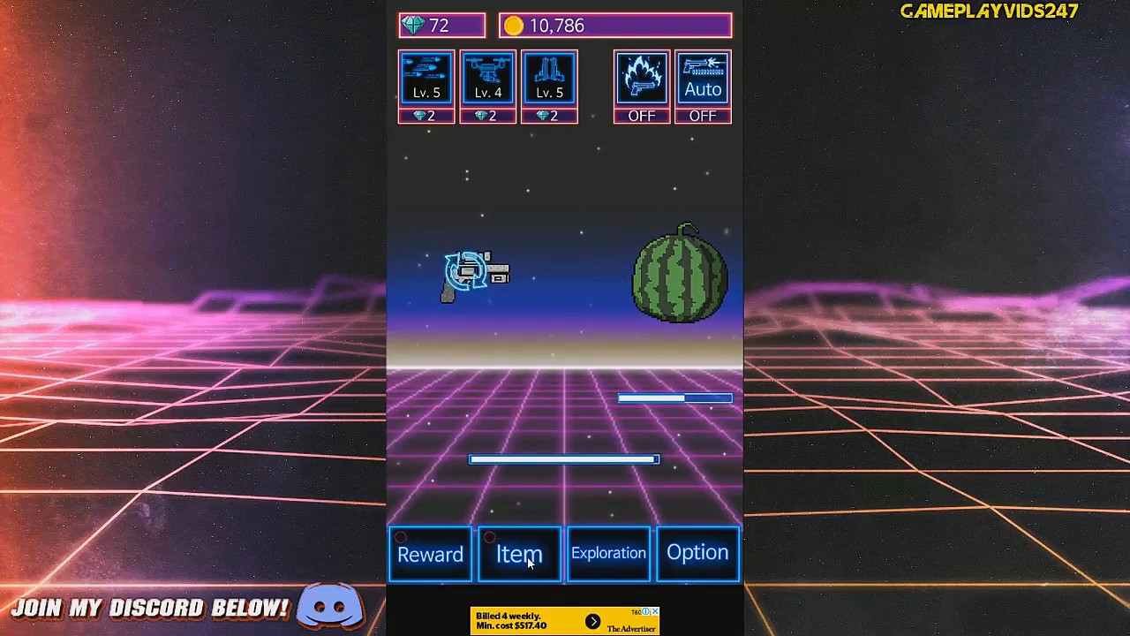
- Check the upgrade prices in the Item shop, then resume shooting with the drone active
click(519, 555)
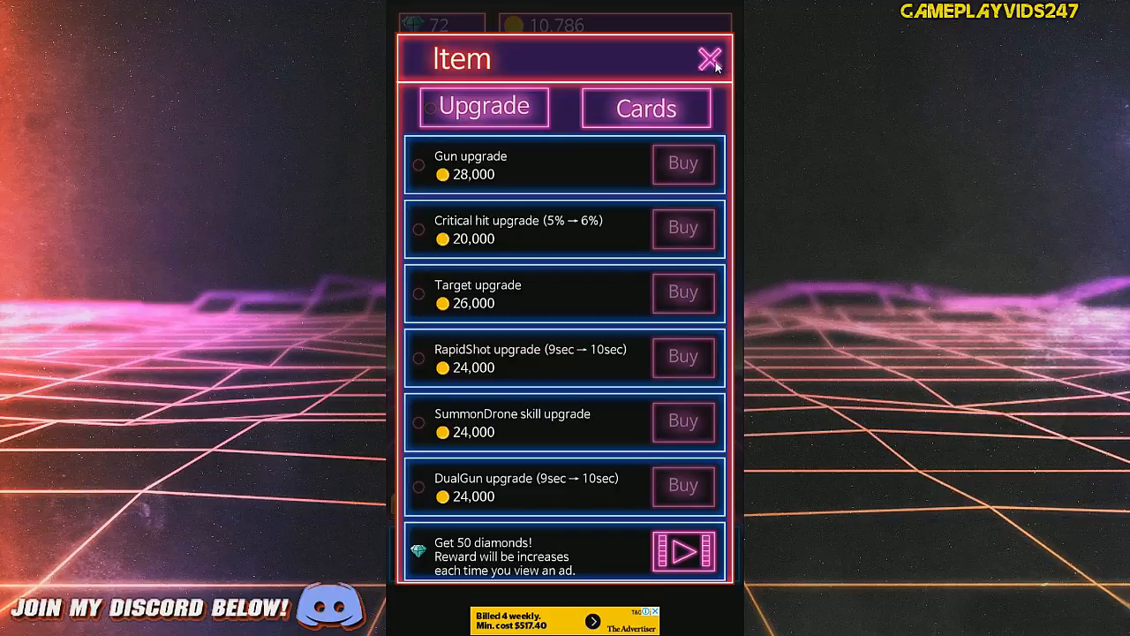
click(706, 57)
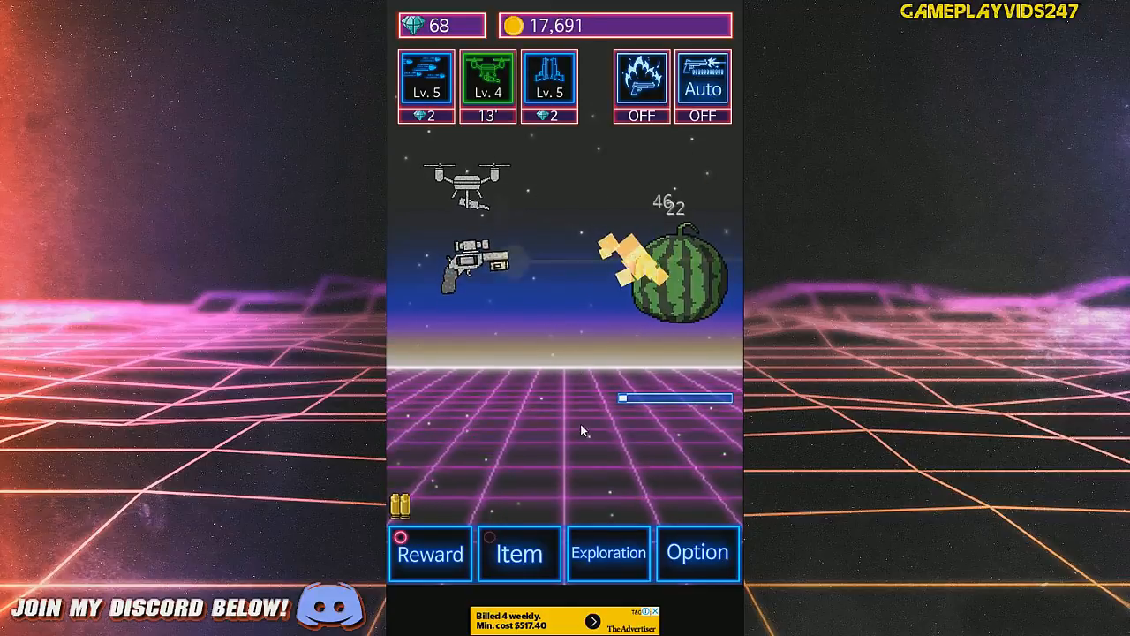
- Claim the 'Use RapidShot 45 times' diamond reward, lifting diamonds to 73
click(429, 554)
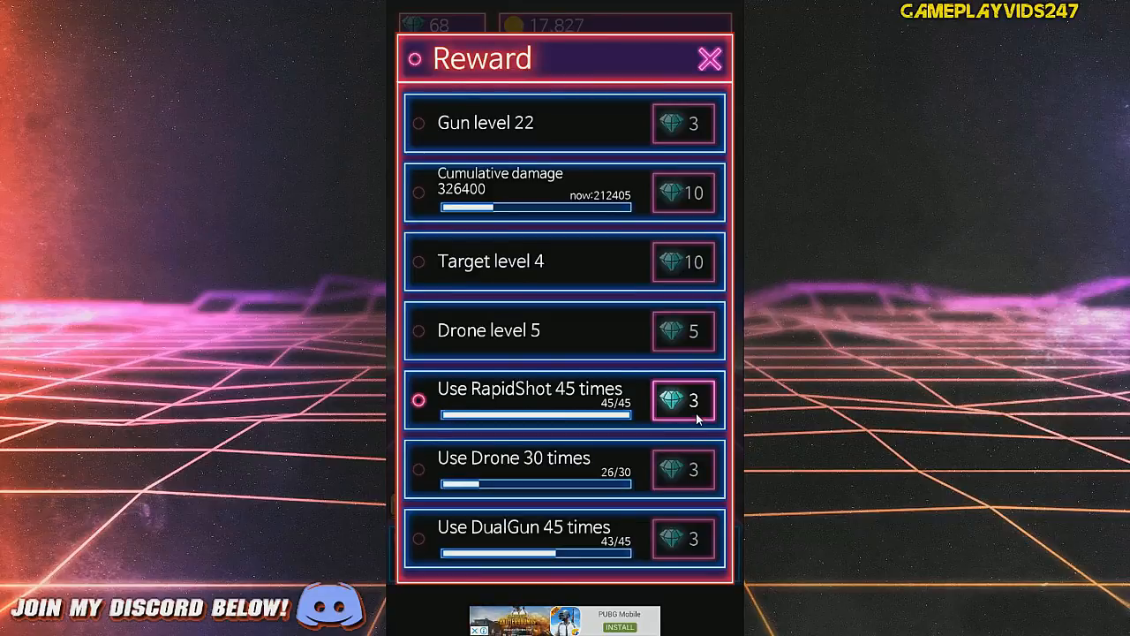
click(710, 58)
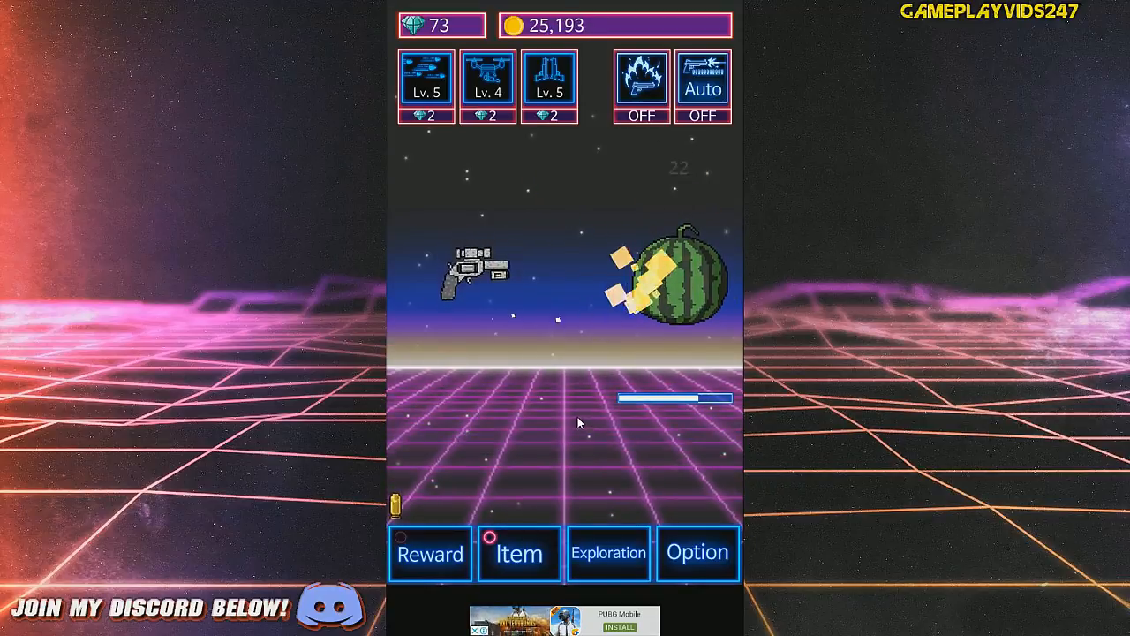
- Buy the Gun upgrade so the revolver becomes the Stone Shotgun Mk.I
click(520, 554)
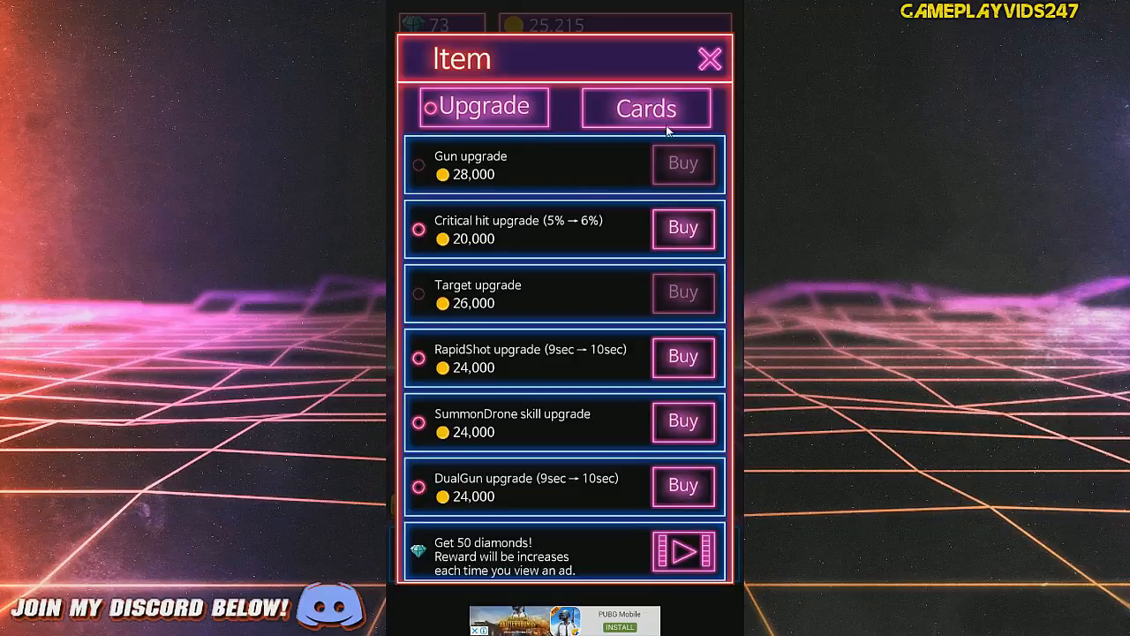
click(710, 58)
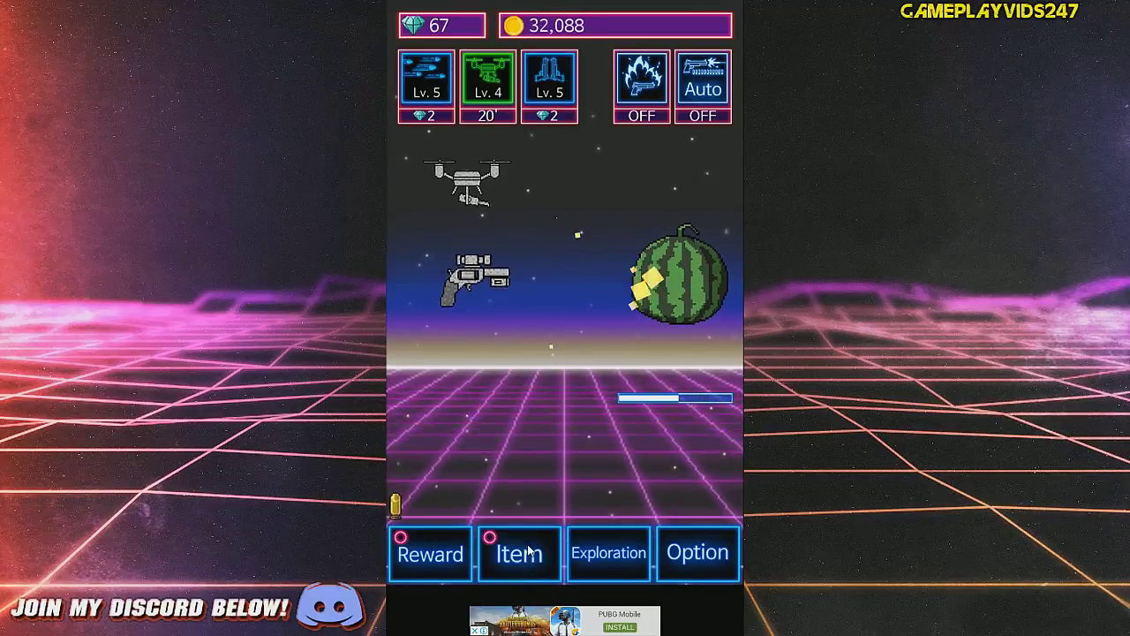
click(519, 553)
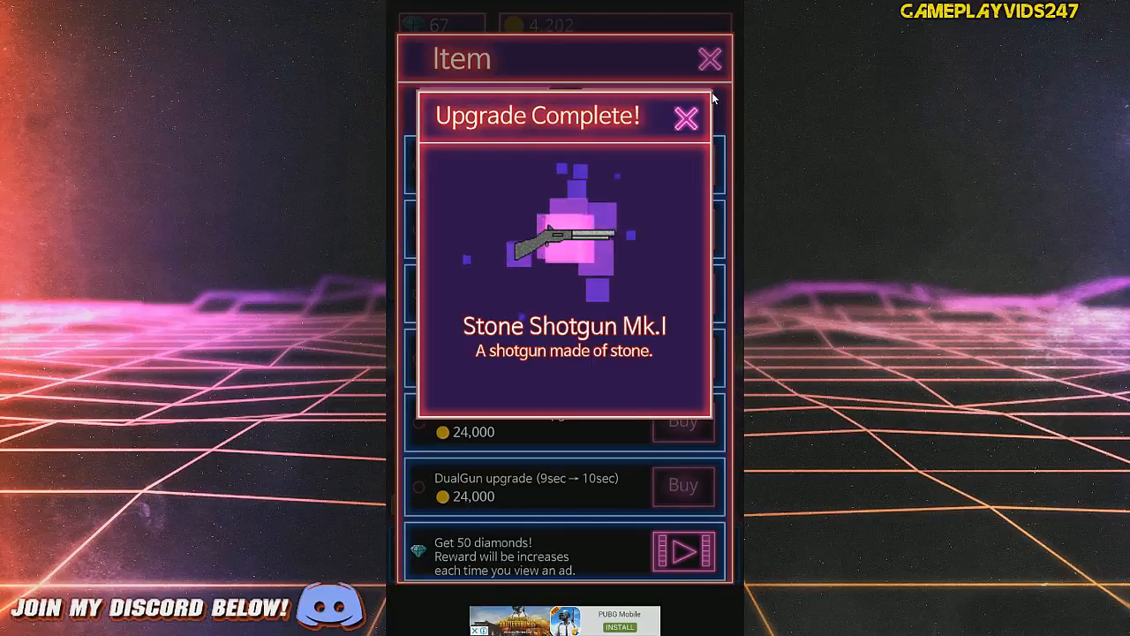
click(685, 118)
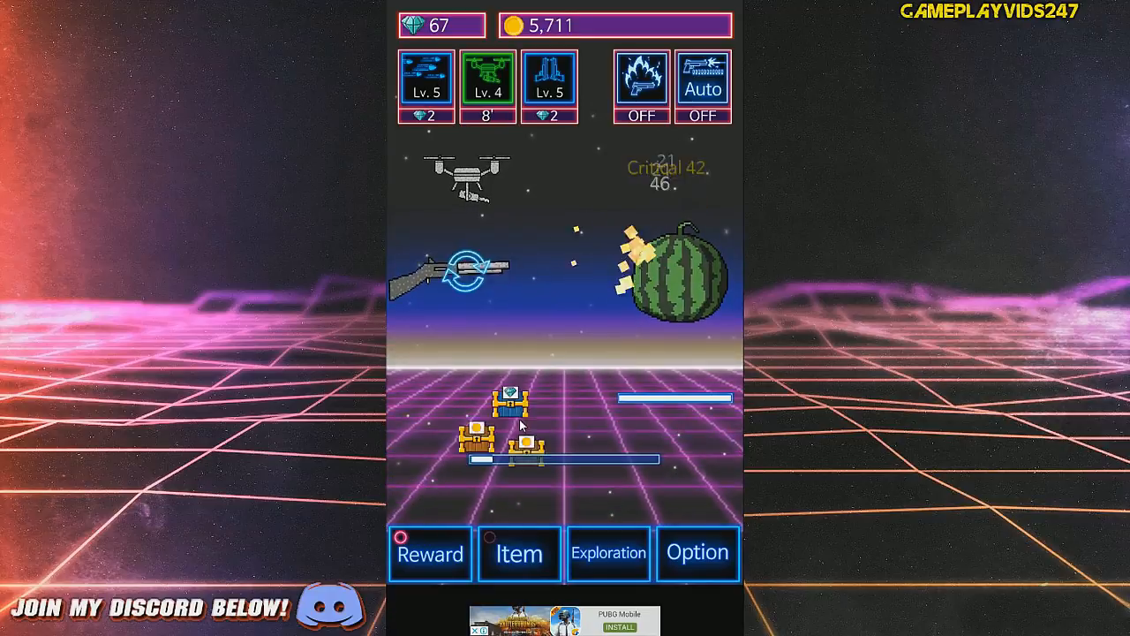
- Claim the Gun level 22 and DualGun 45 uses diamond rewards and resume shooting
click(429, 554)
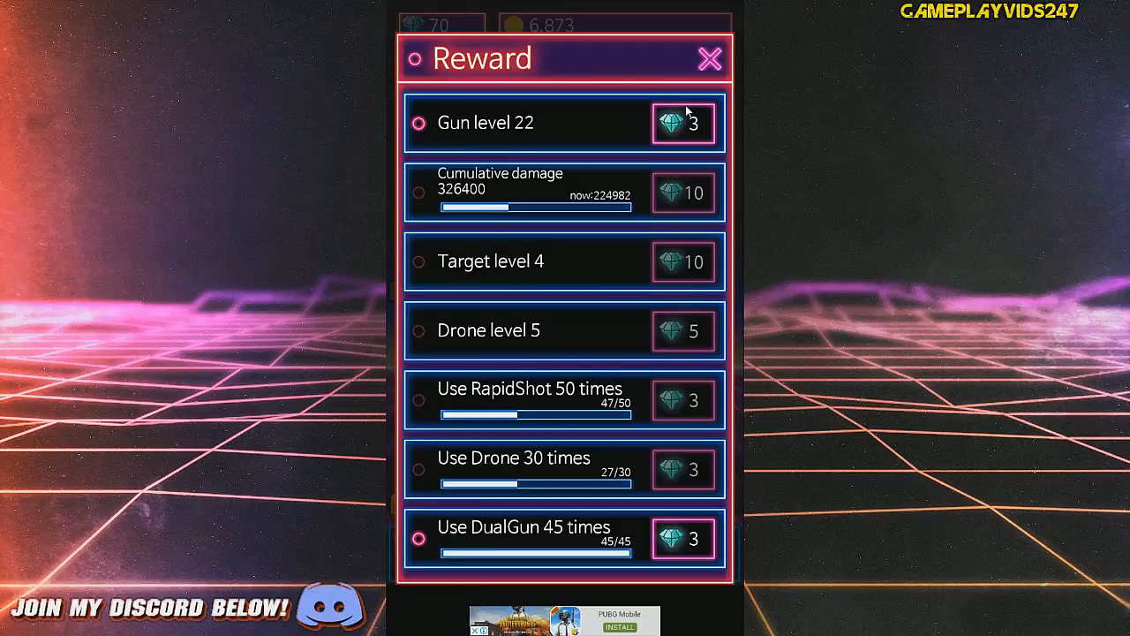
click(681, 123)
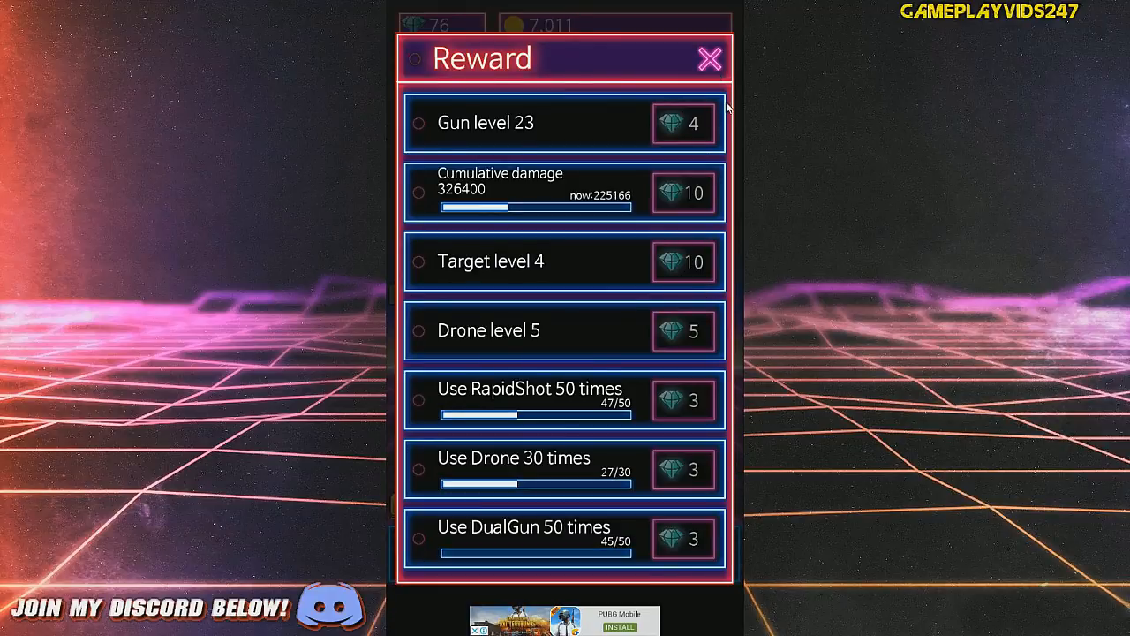
click(710, 58)
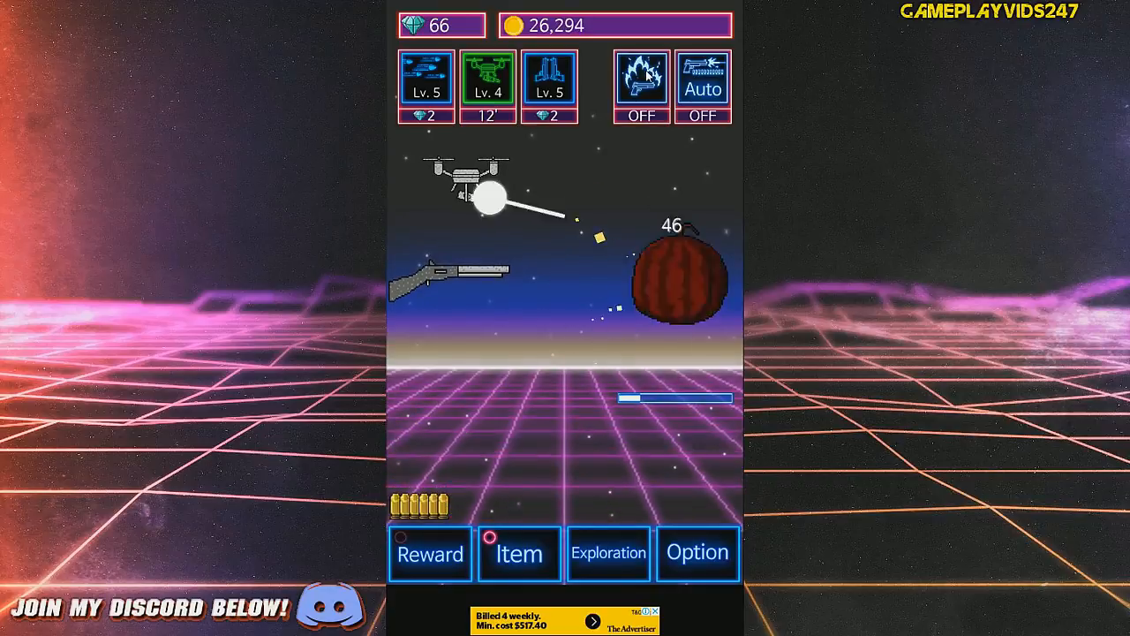
- Buy the Gun upgrade to get the scoped Stone Shotgun Mk.II
click(519, 552)
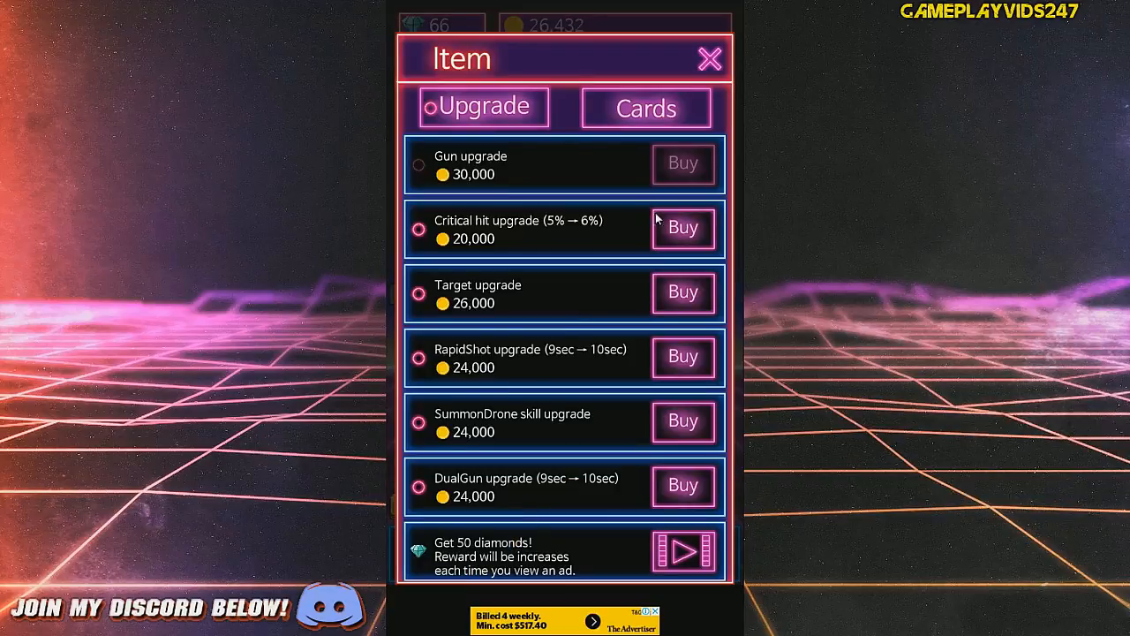
click(710, 60)
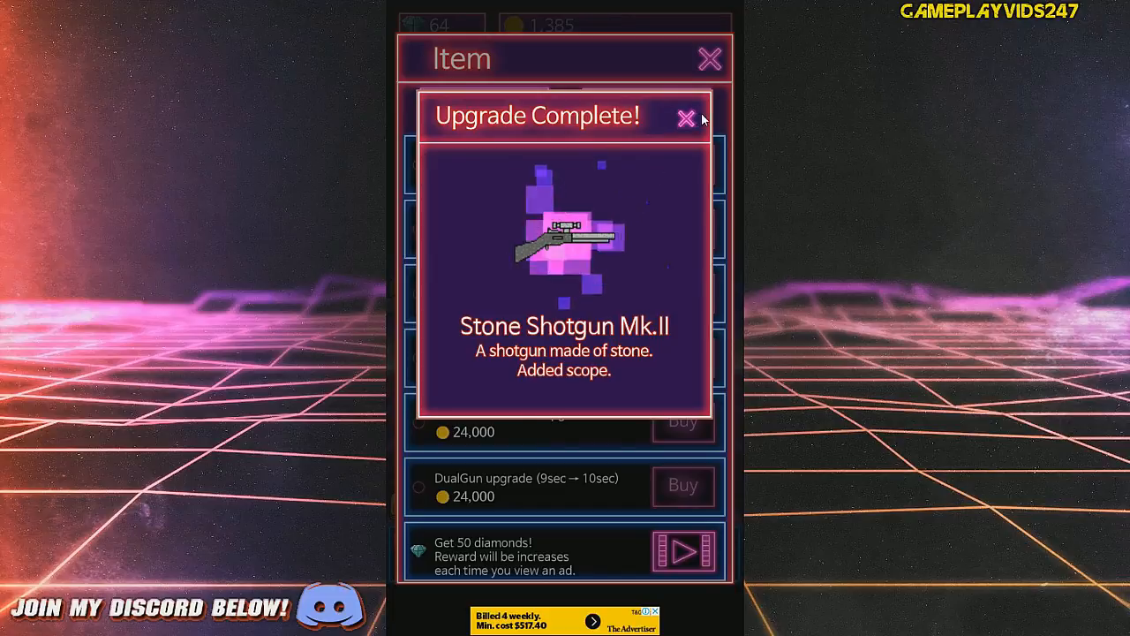
click(687, 116)
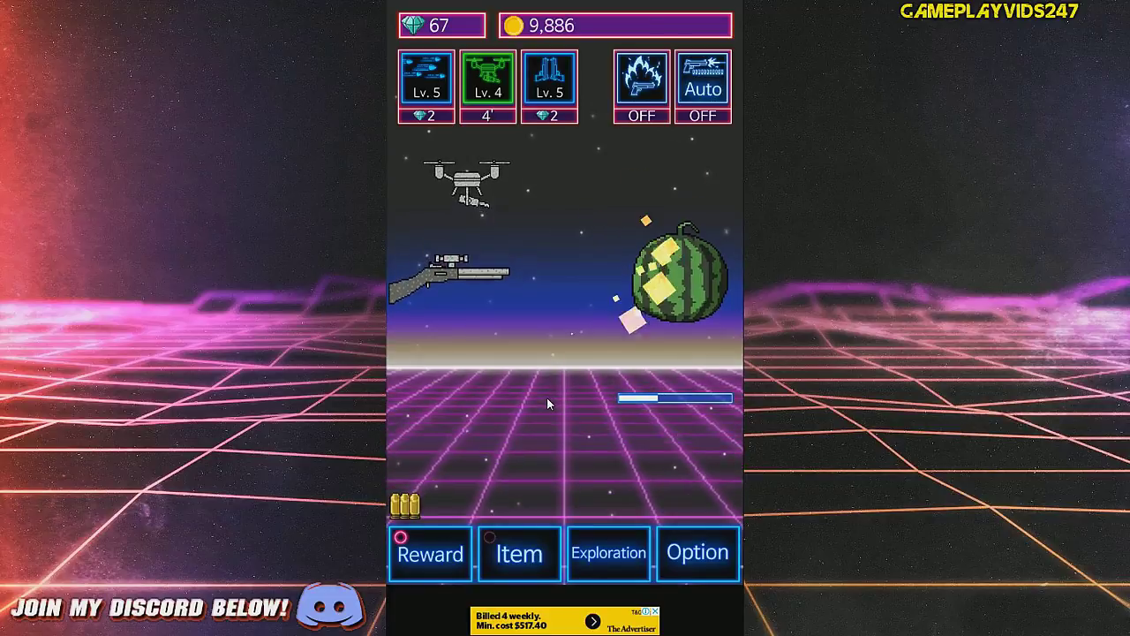
- Claim the Gun level 23 and RapidShot 50 uses diamond rewards
click(429, 552)
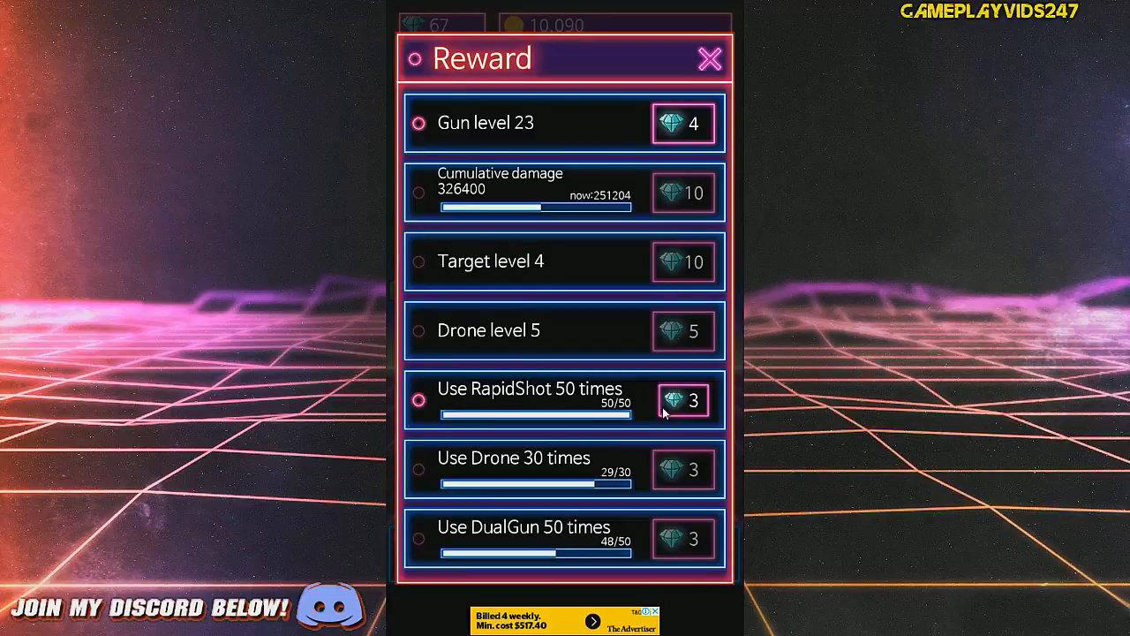
click(710, 58)
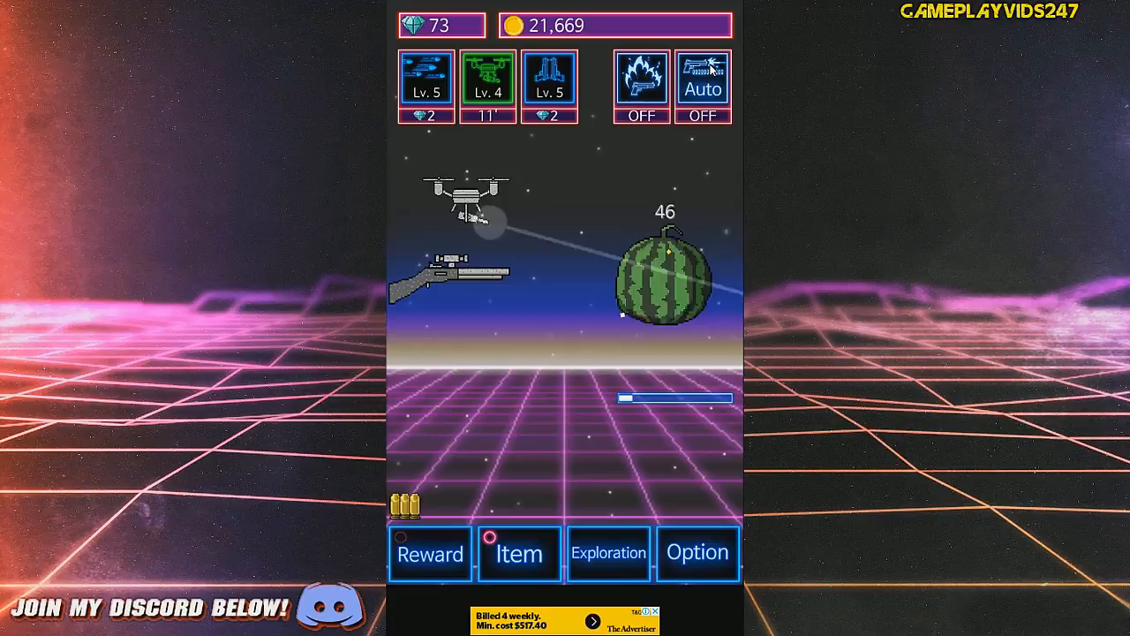
- Check the 33,000 Gun upgrade price and keep shooting until coins cover it
click(519, 553)
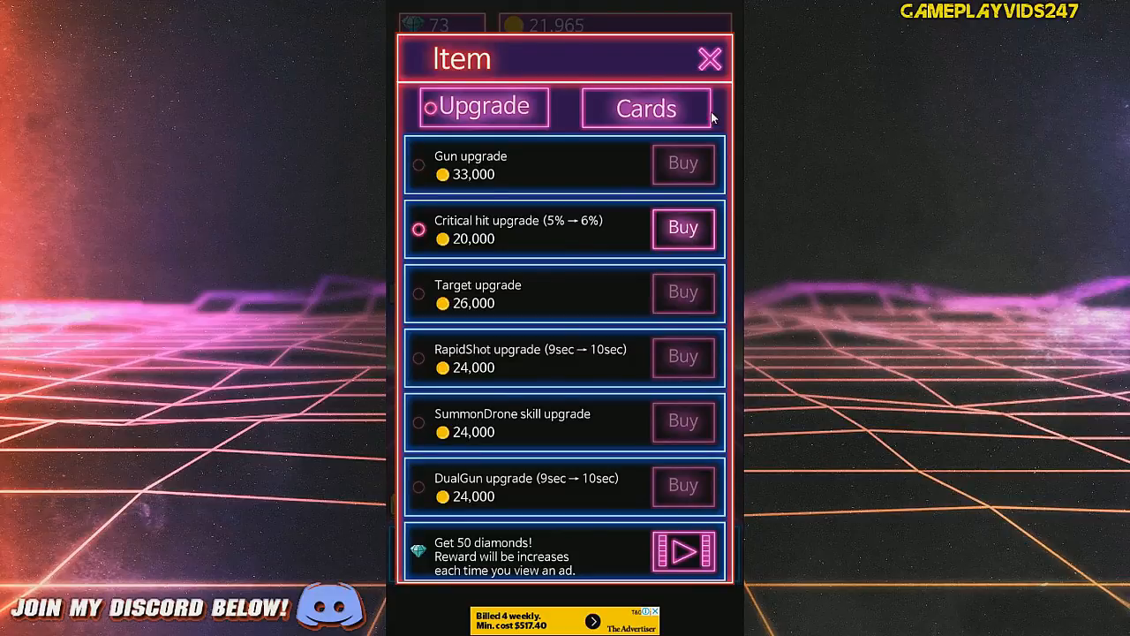
click(710, 58)
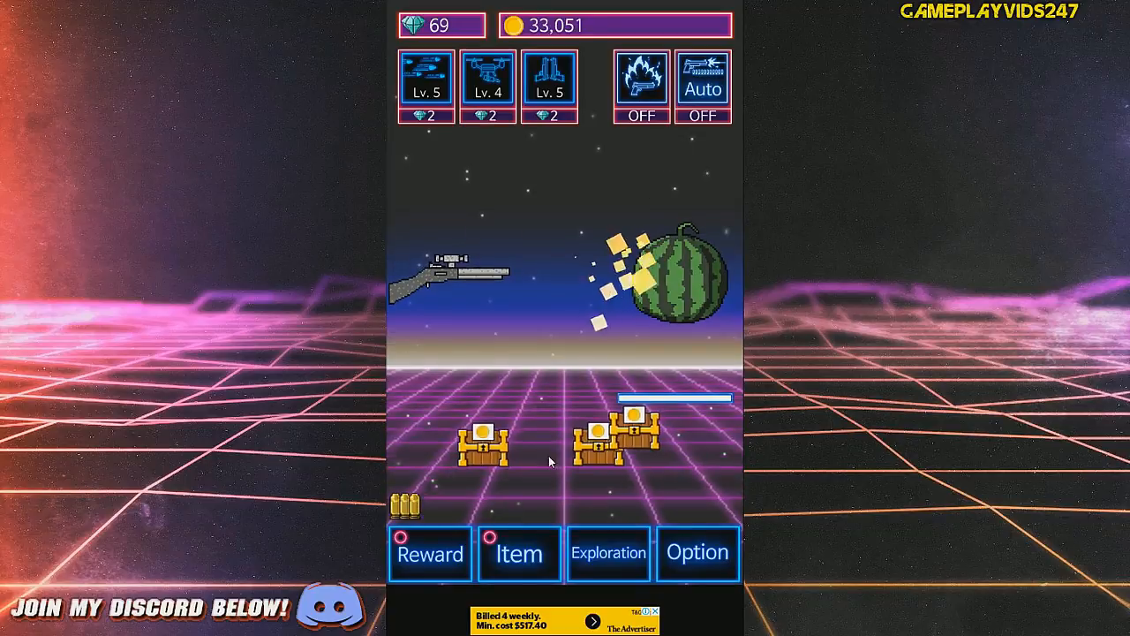
- Buy the Gun upgrade to get the Stone Shotgun Mk.III with increased ammo
click(519, 555)
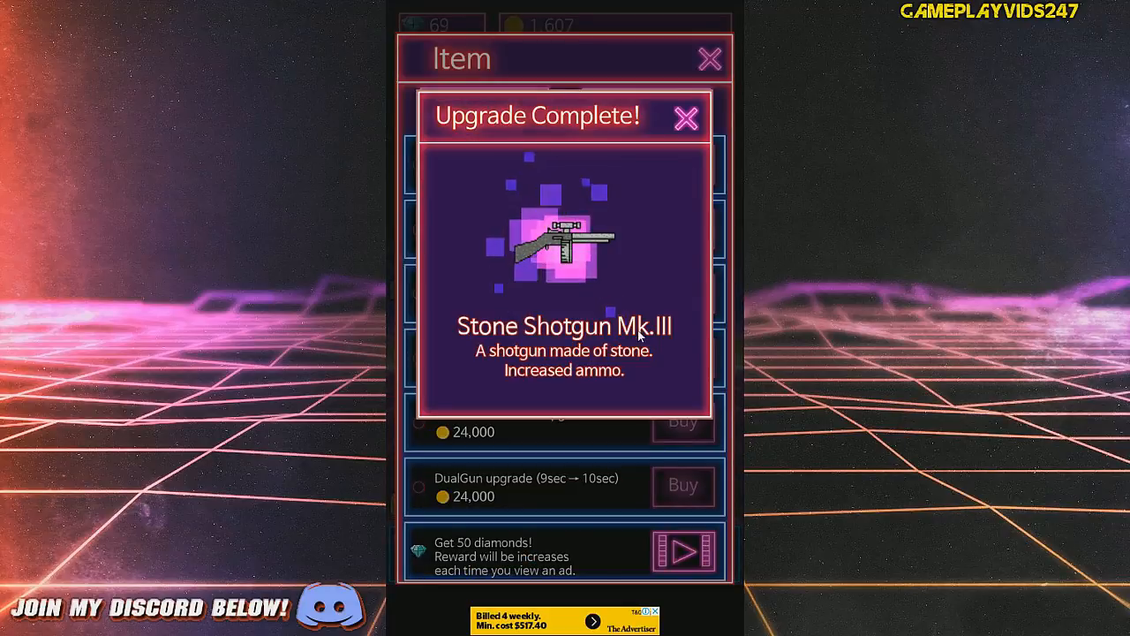
click(685, 116)
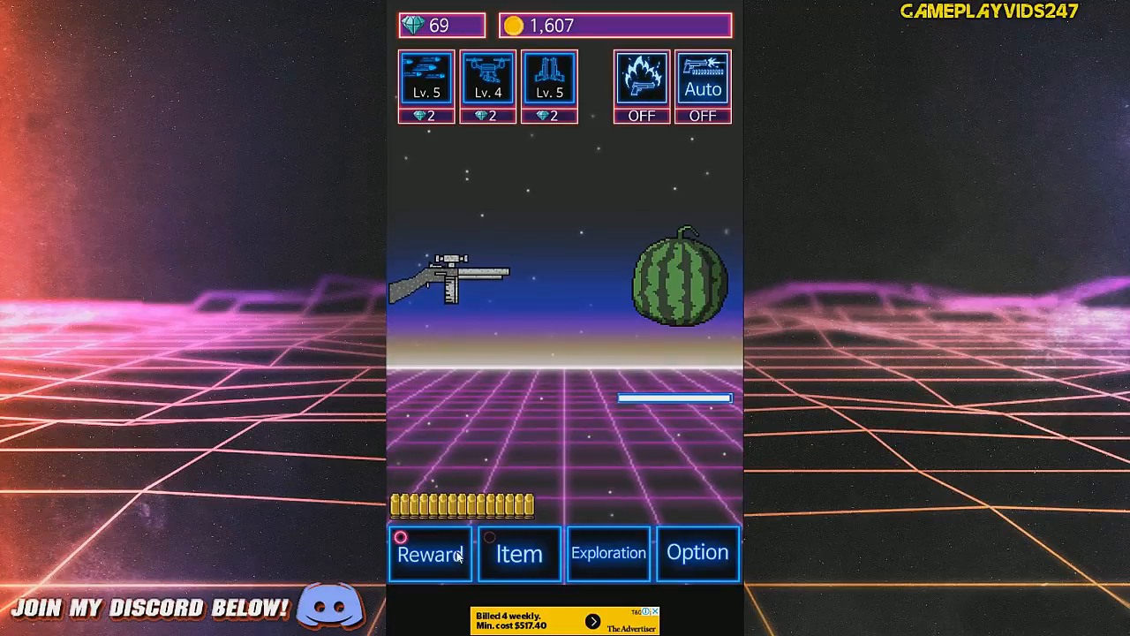
click(431, 552)
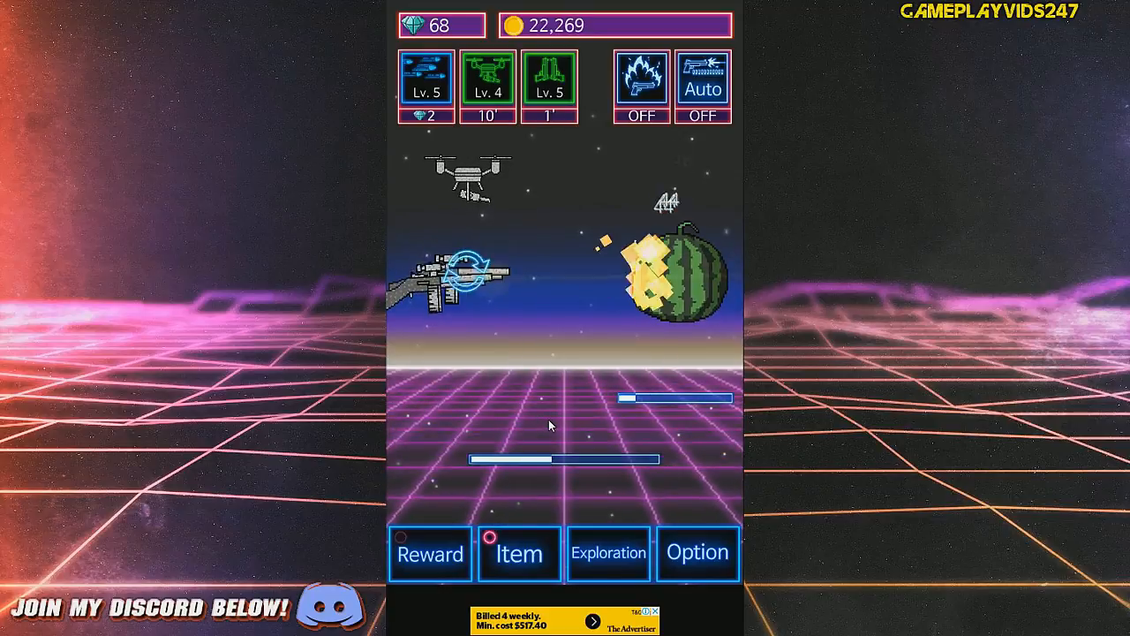
- Buy the RapidShot upgrade (9sec → 10sec, level 6) and resume shooting
click(495, 554)
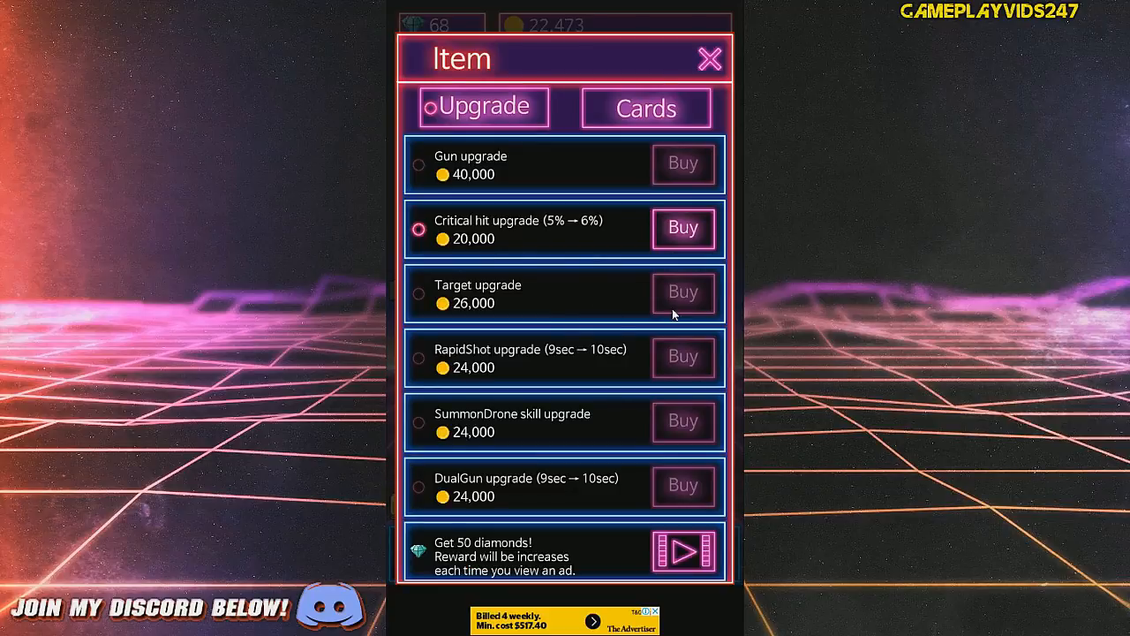
click(710, 58)
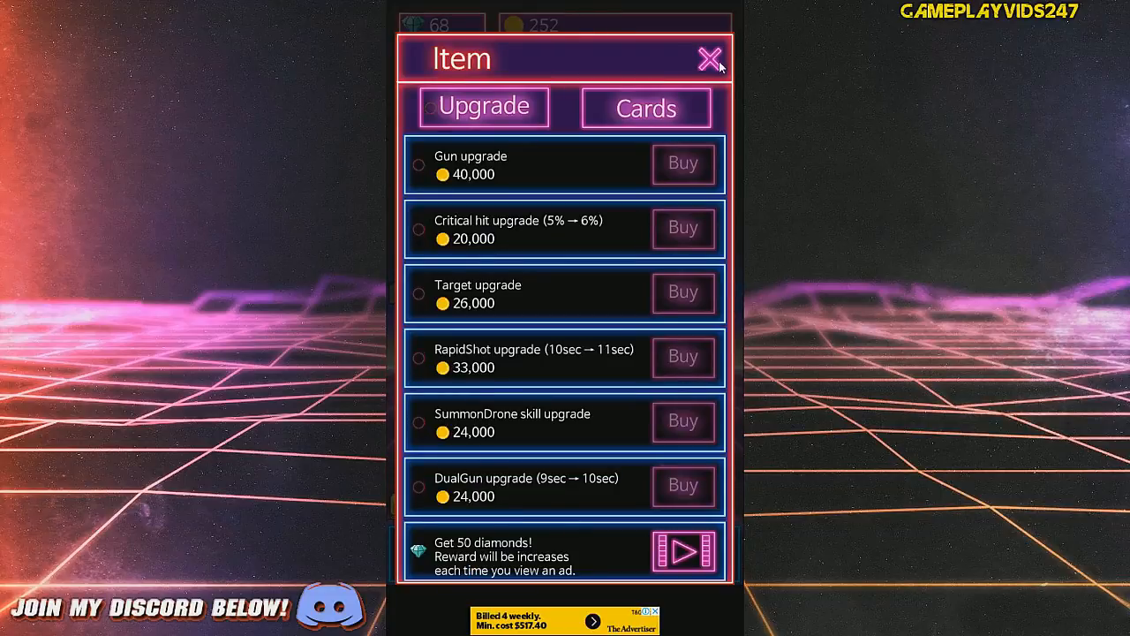
click(708, 58)
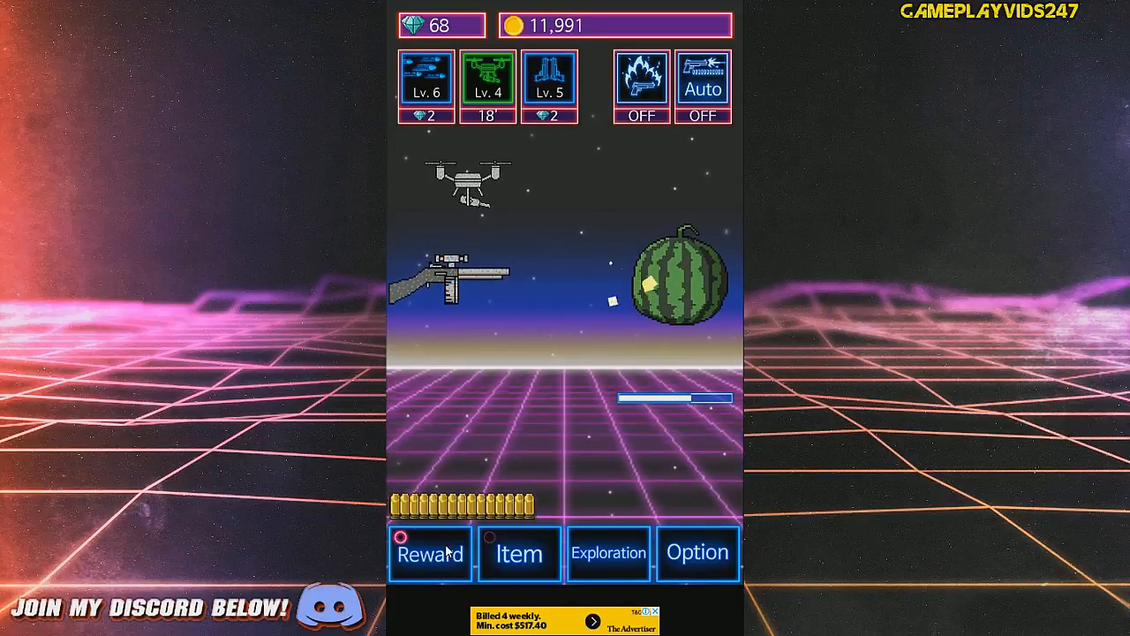
- Check the rewards list, then buy the Critical hit upgrade raising crit chance from 5% to 6%
click(431, 553)
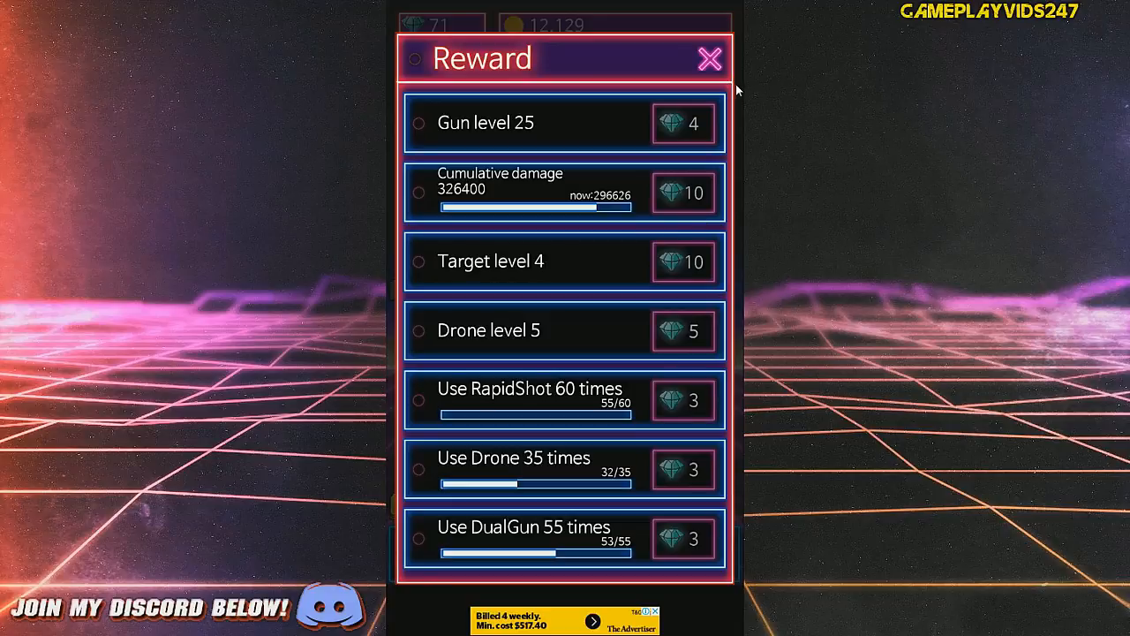
click(710, 58)
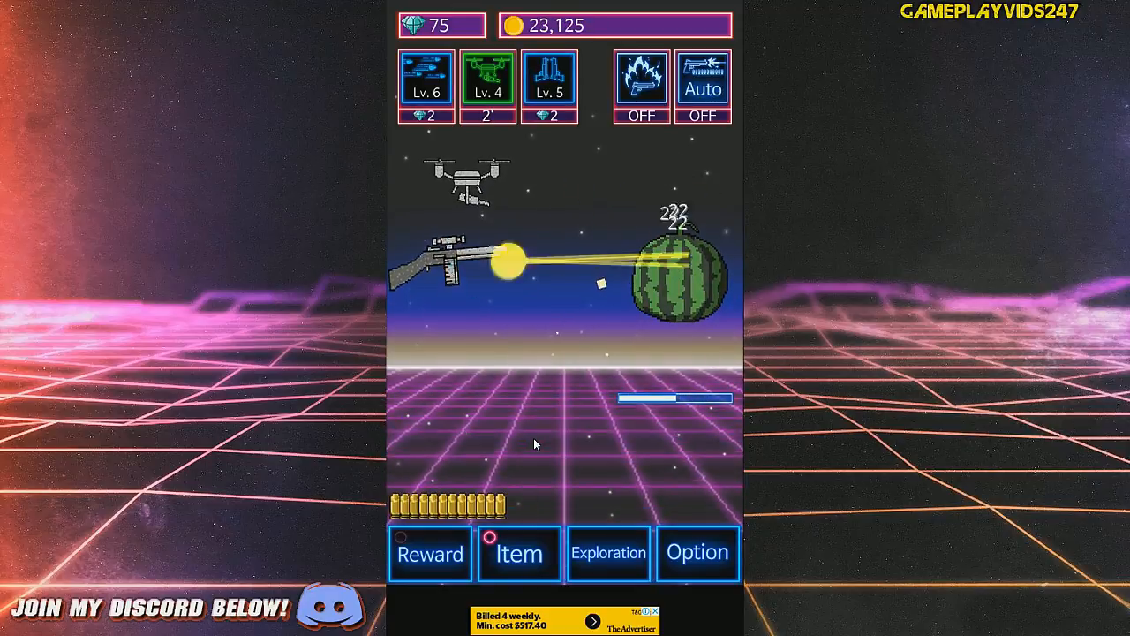
click(519, 552)
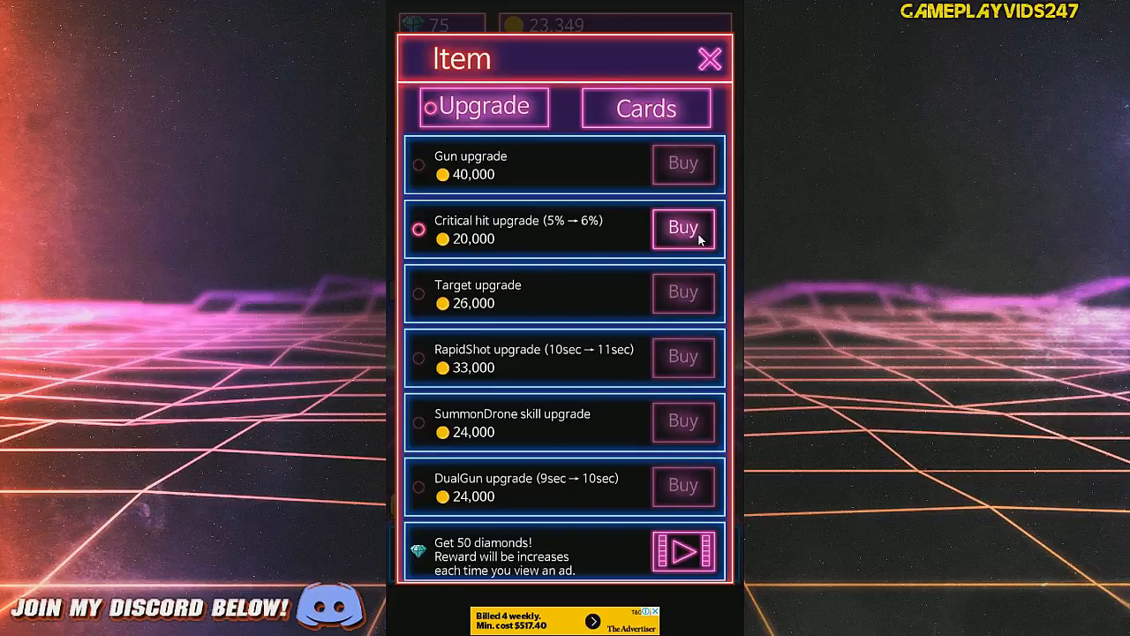
click(710, 58)
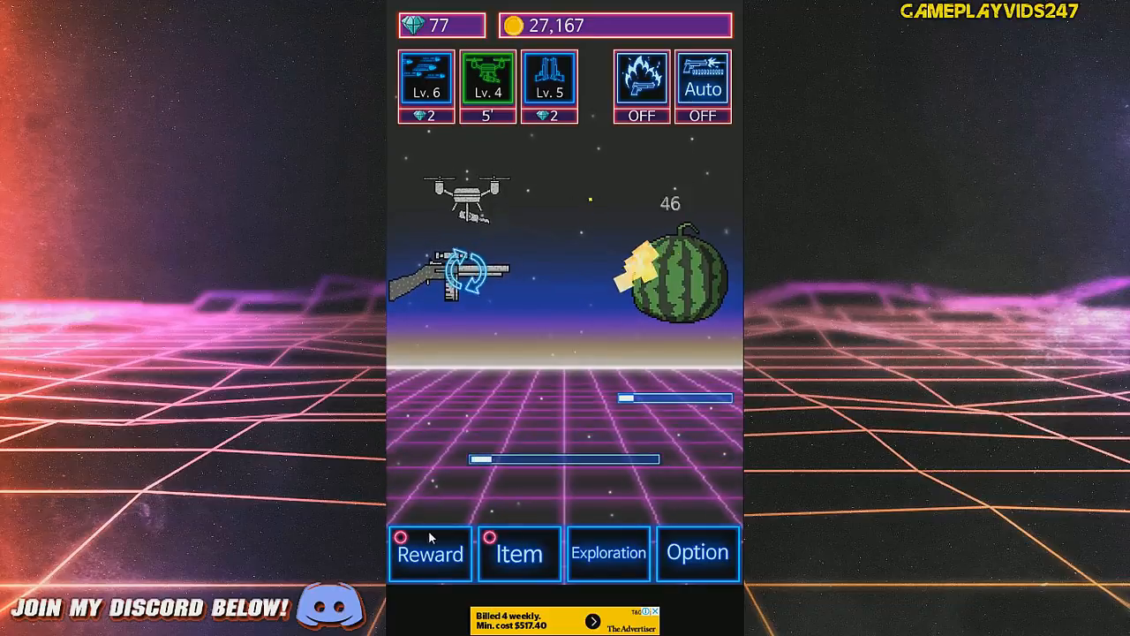
- Check the rewards list, then buy the Target upgrade from the Item shop
click(429, 554)
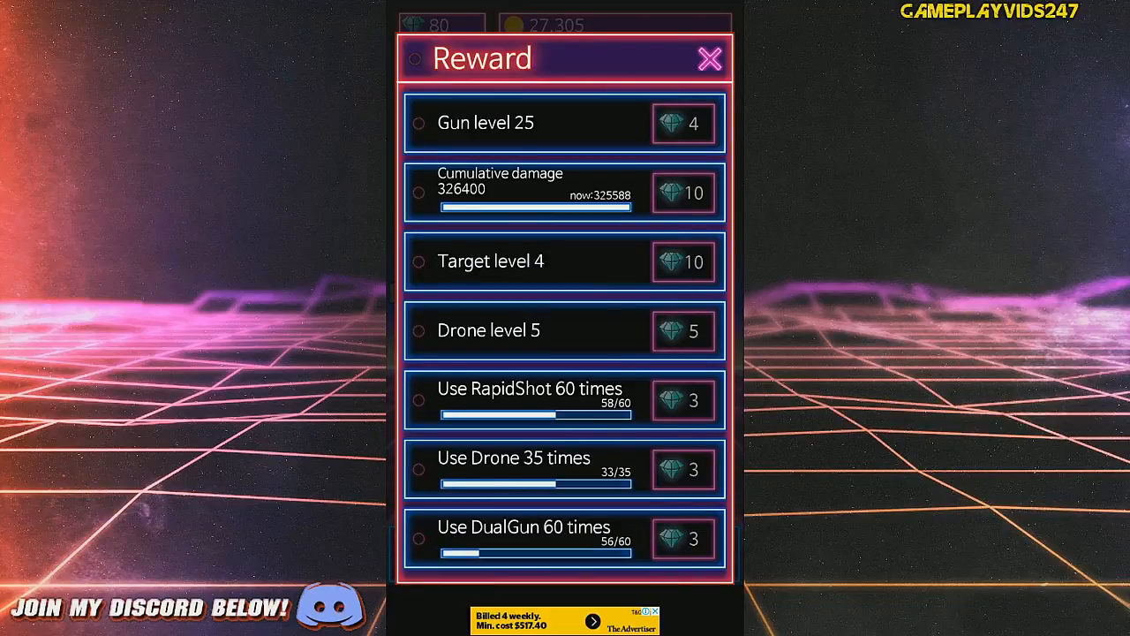
click(709, 58)
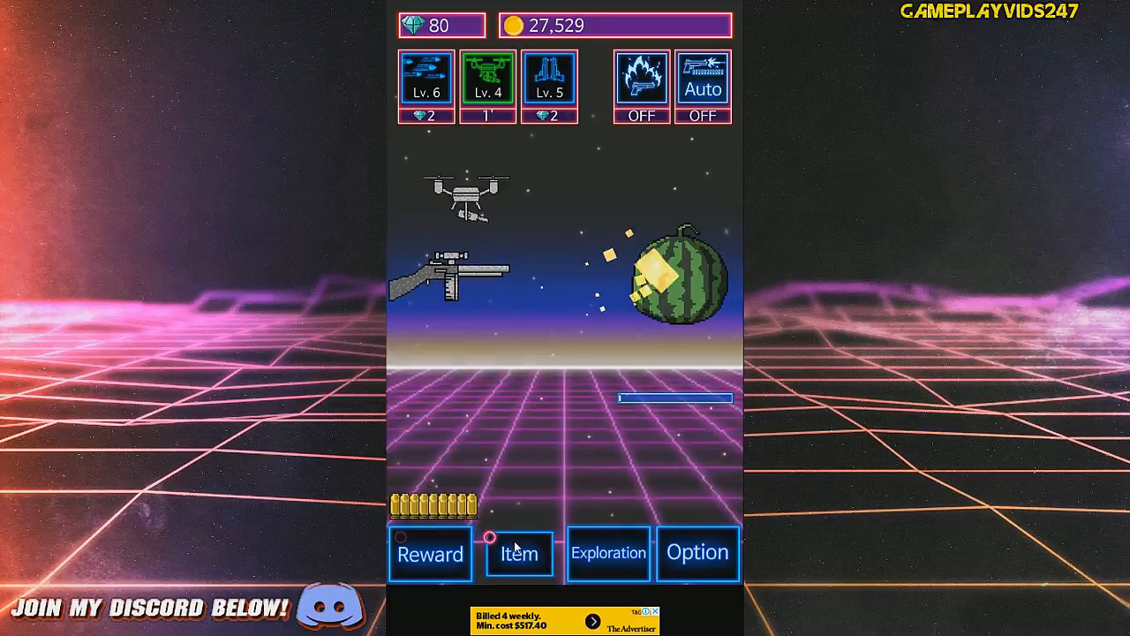
click(519, 555)
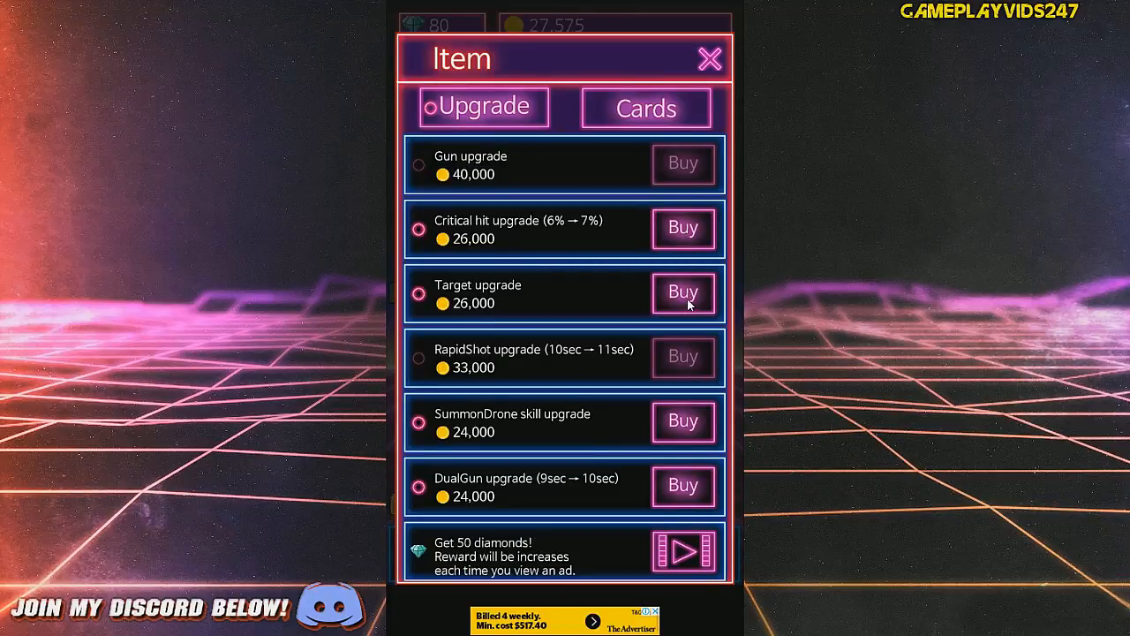
click(710, 58)
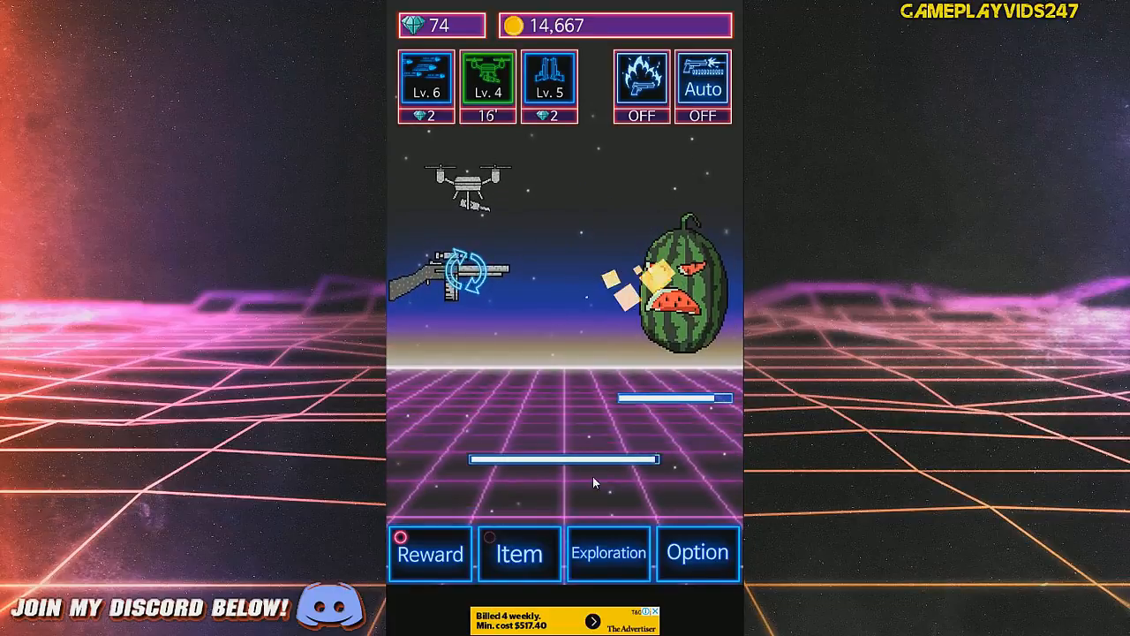
- Claim the diamond reward for reaching Target level 4
click(429, 554)
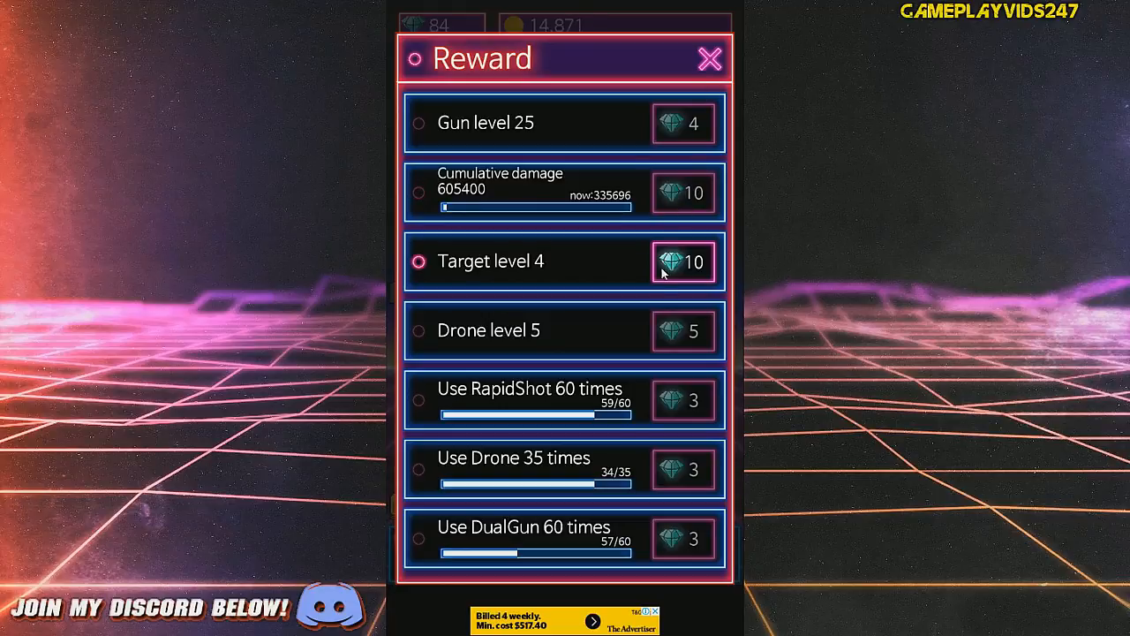
click(709, 59)
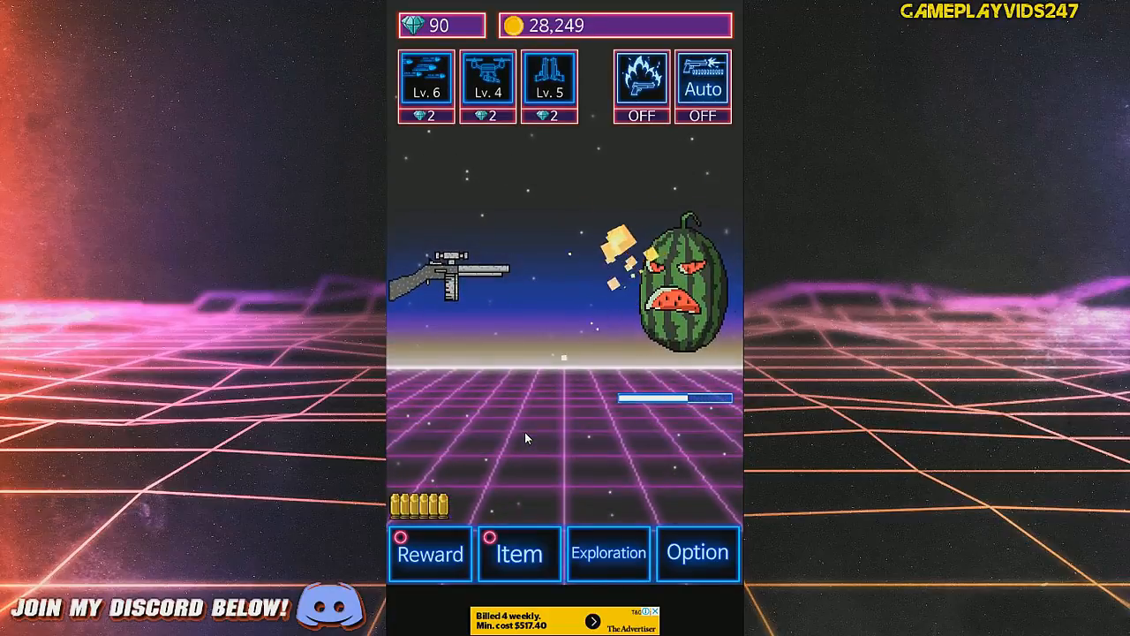
- Buy the SummonDrone skill upgrade to get the Stone Drone Duo and dismiss the announcement
click(429, 554)
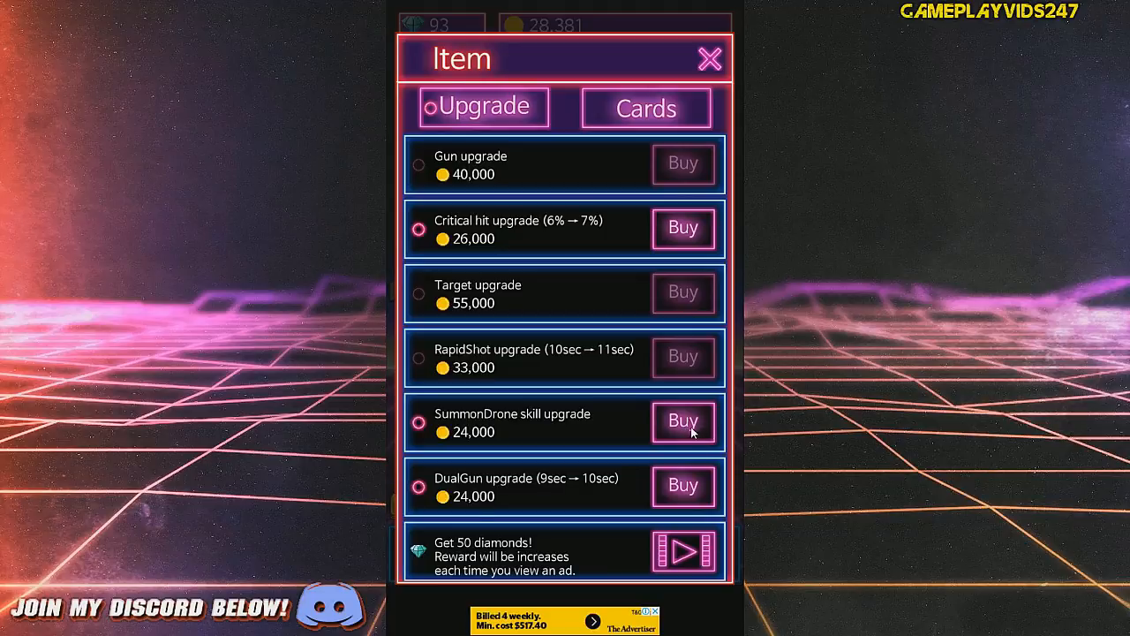
mouse_move(593, 509)
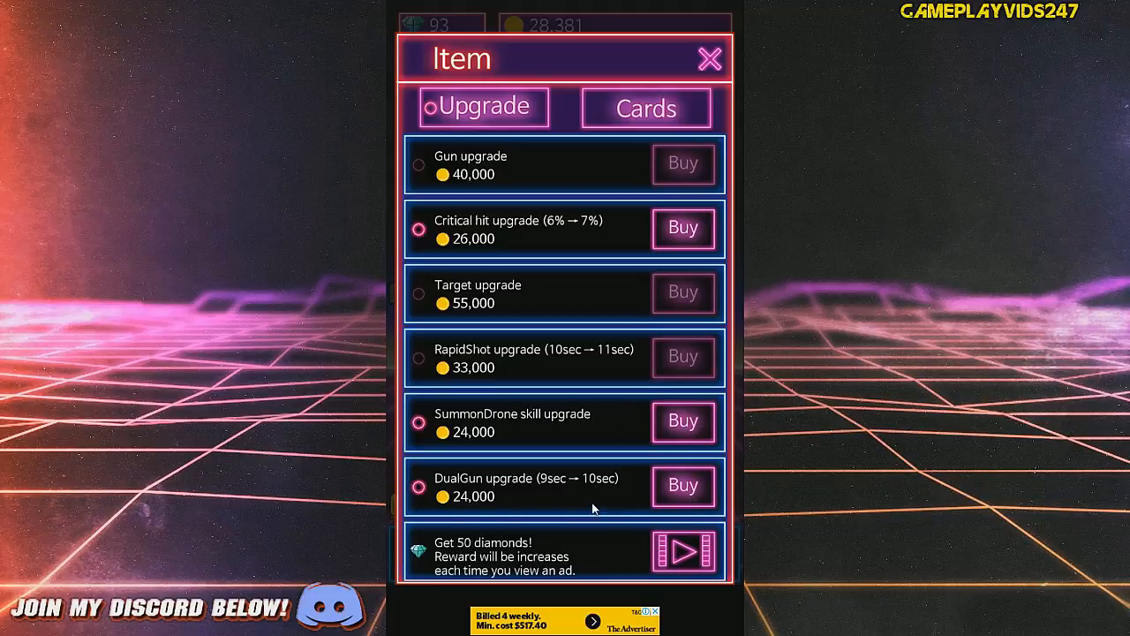
click(681, 420)
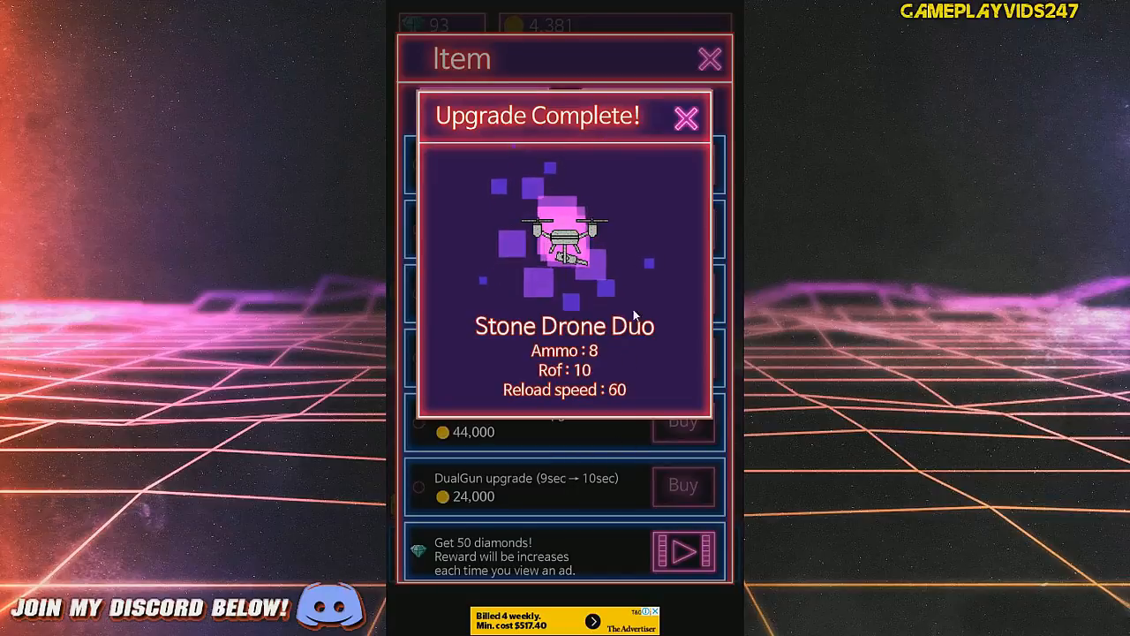
click(685, 116)
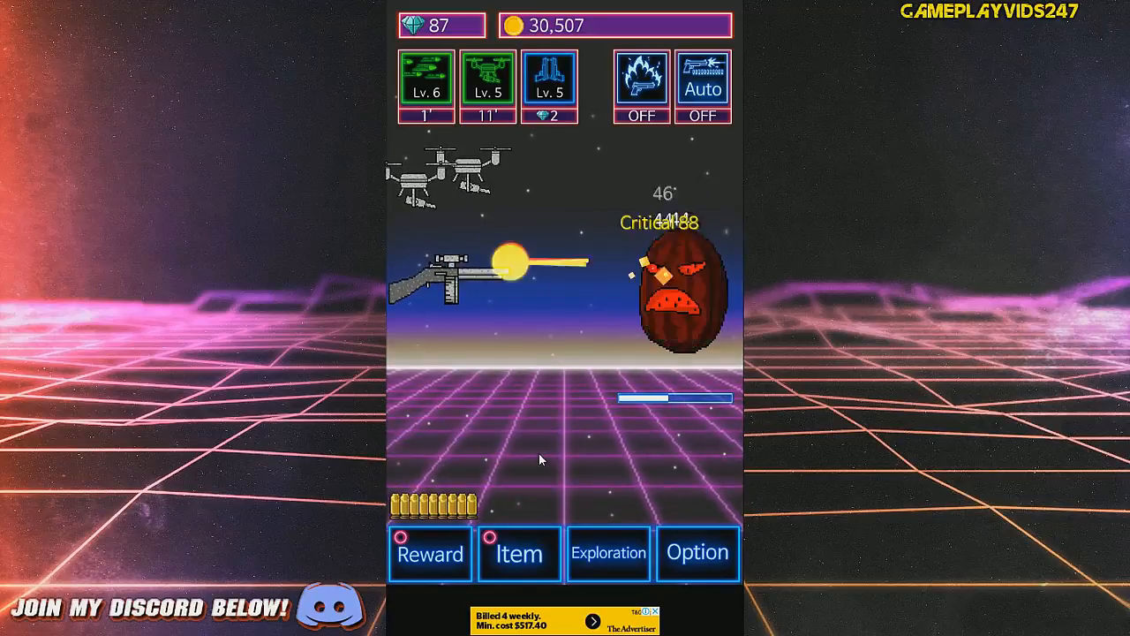
- Buy the DualGun upgrade so it lasts 10 seconds, then resume play
click(429, 554)
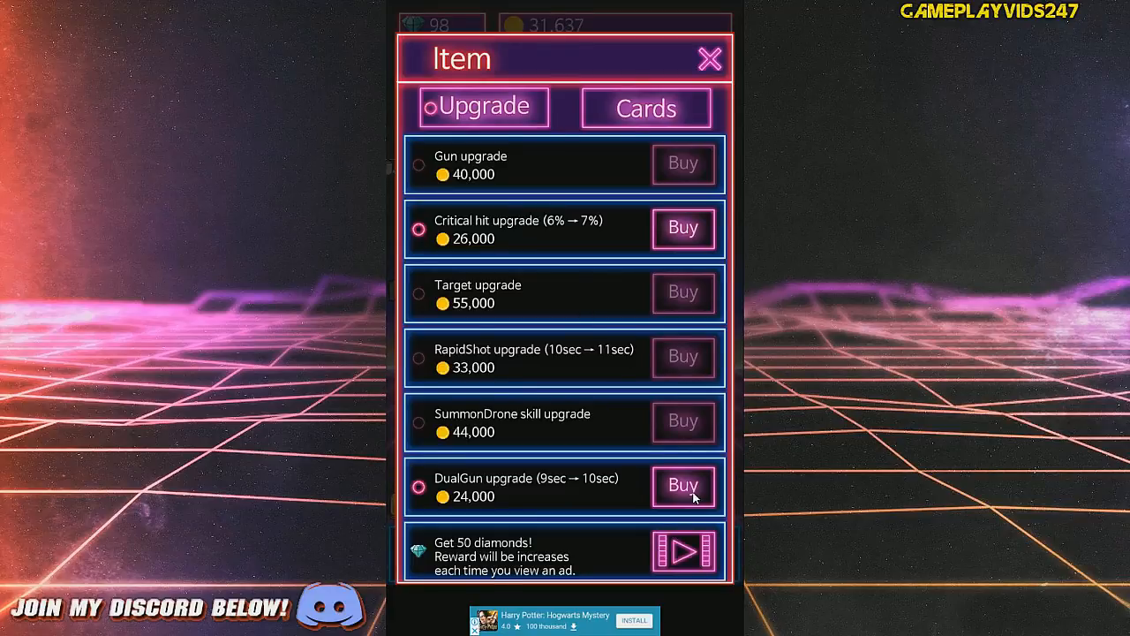
click(682, 484)
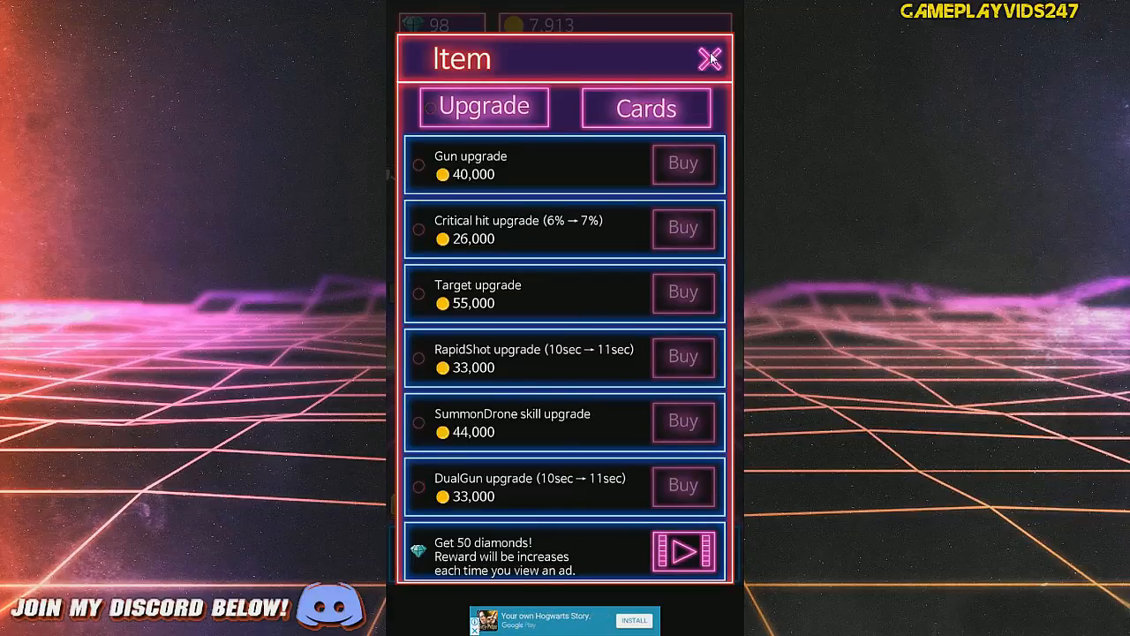
click(710, 58)
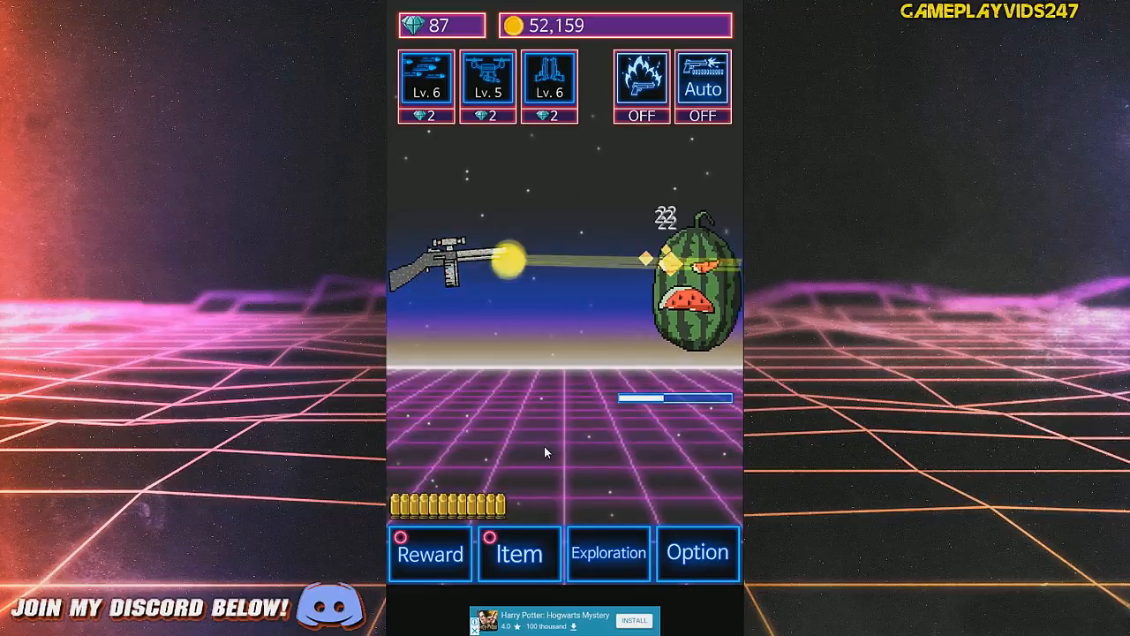
- Buy the gun upgrade to the Stone SMG Mk.I and claim the Use RapidShot 65 times reward
click(519, 555)
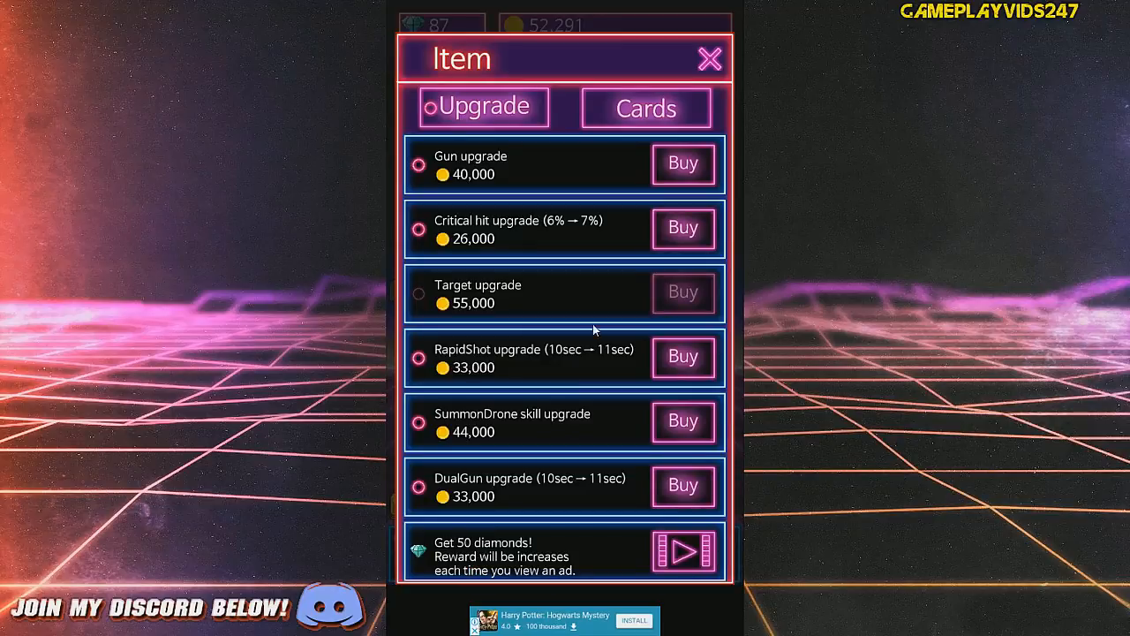
click(682, 163)
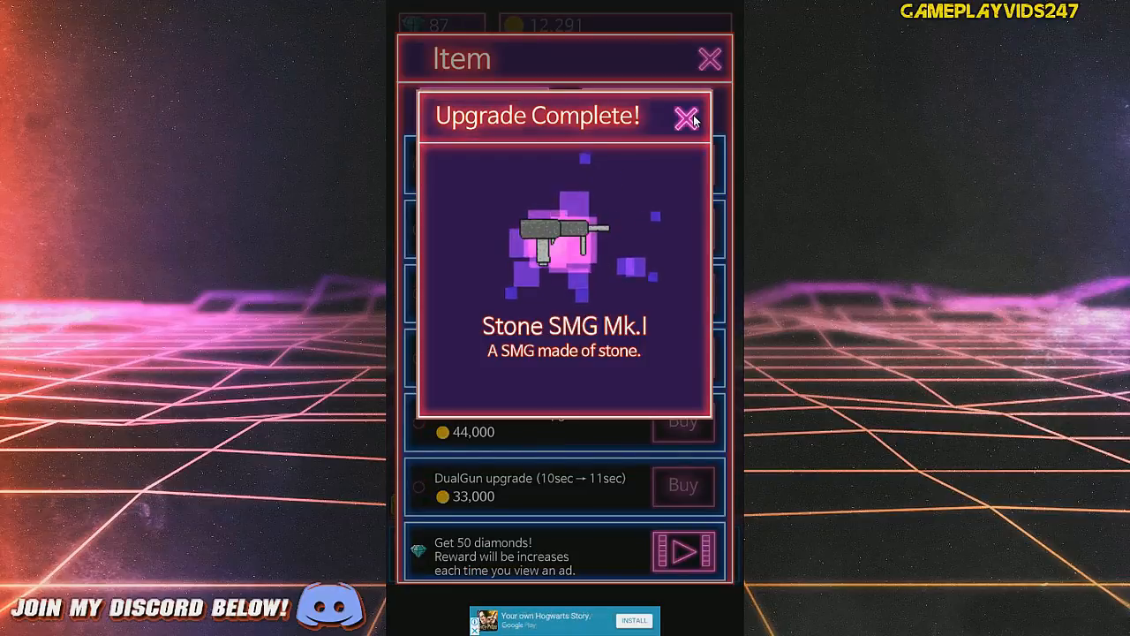
click(687, 116)
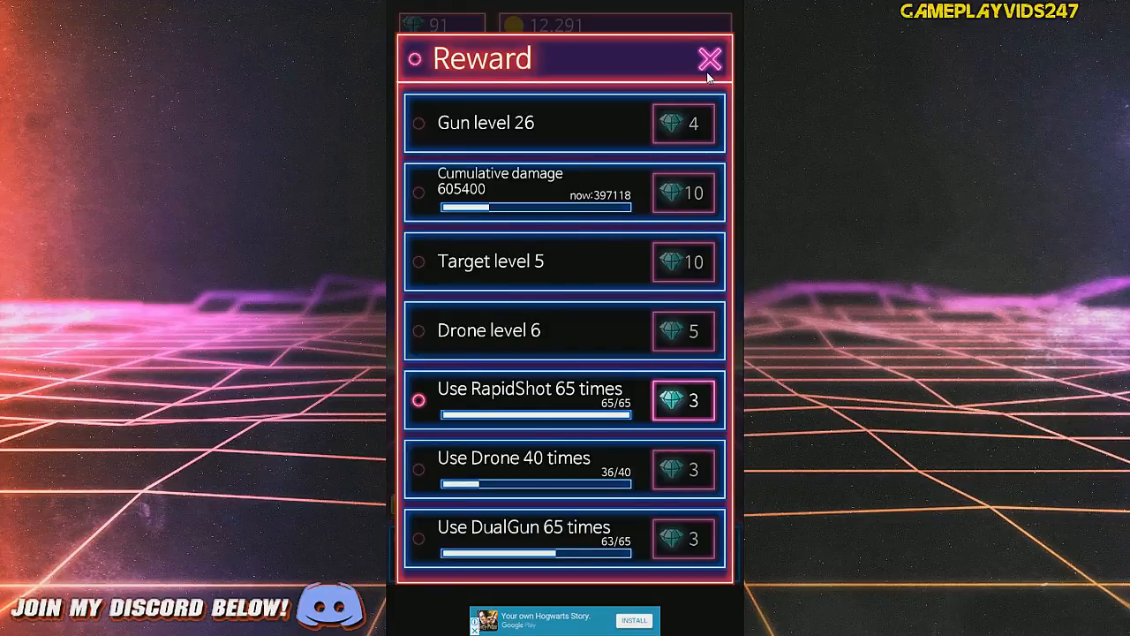
click(709, 58)
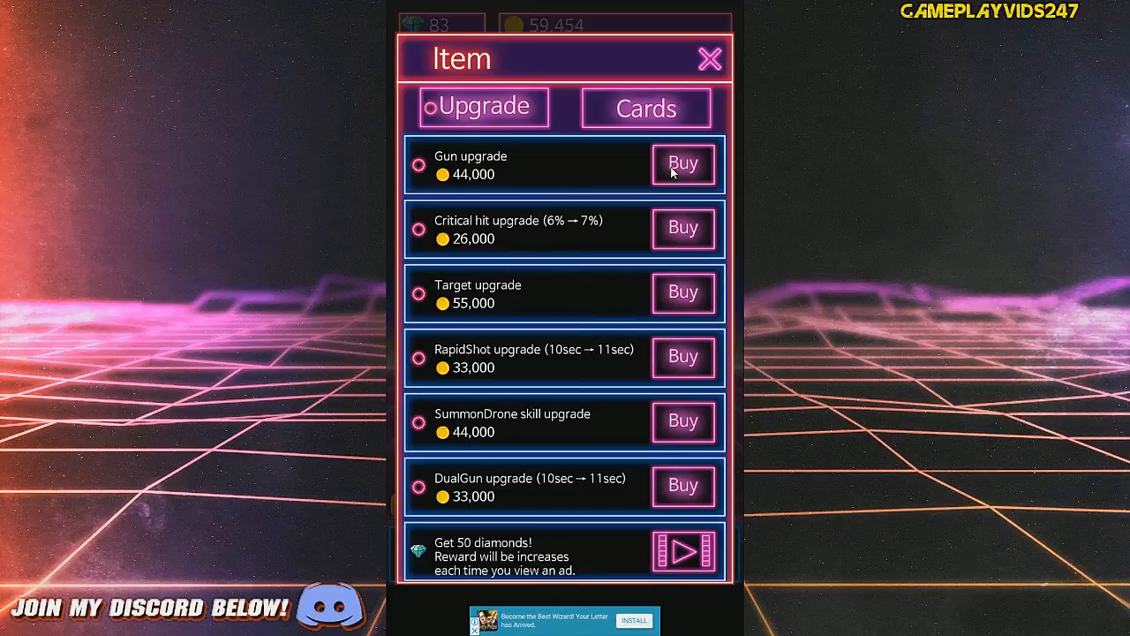
- Buy the next gun upgrade and claim the Gun level 26 diamond reward
click(682, 163)
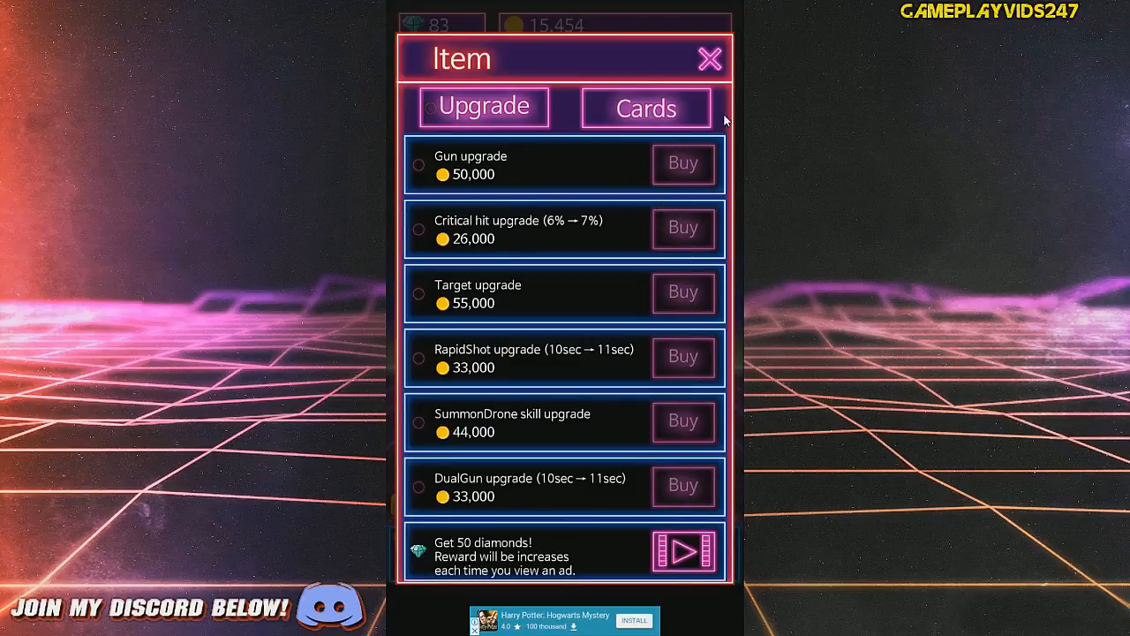
click(710, 58)
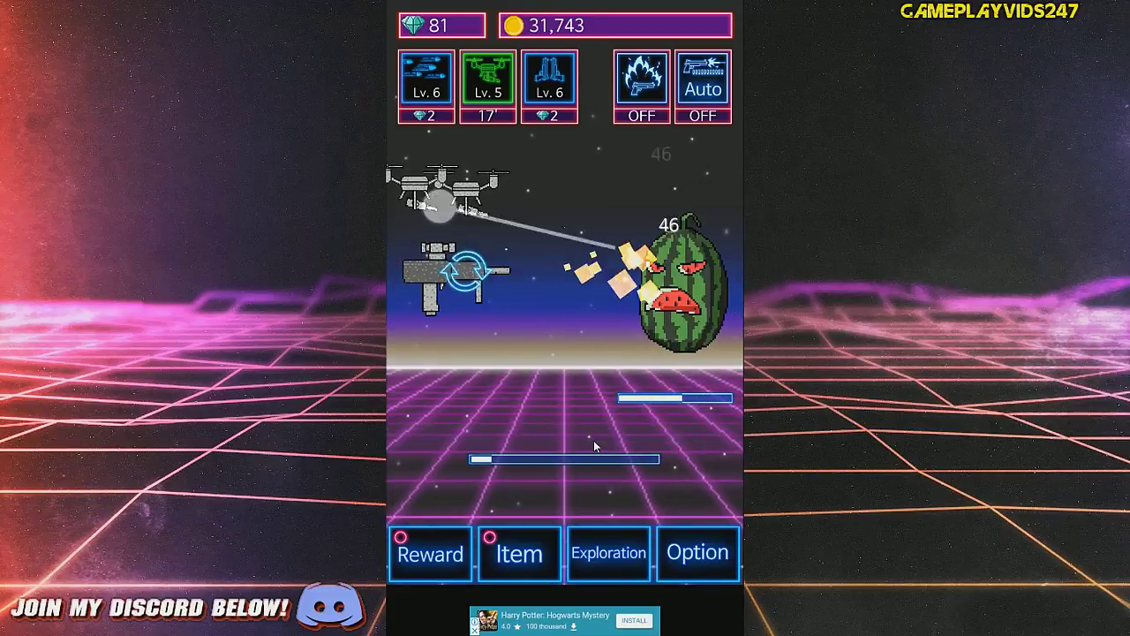
click(429, 552)
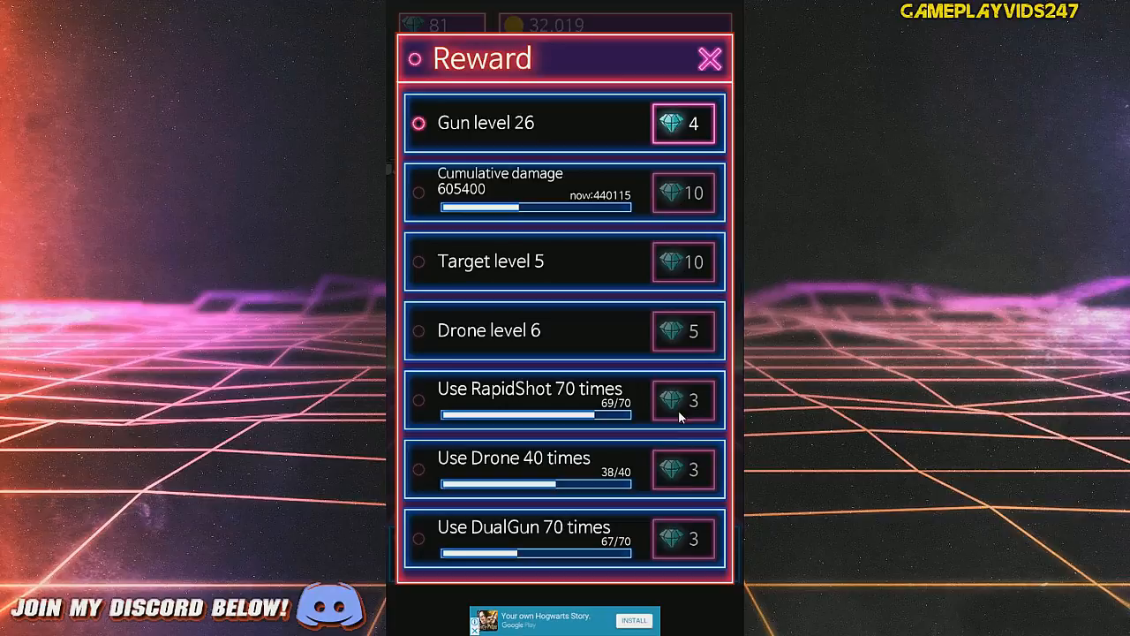
click(710, 58)
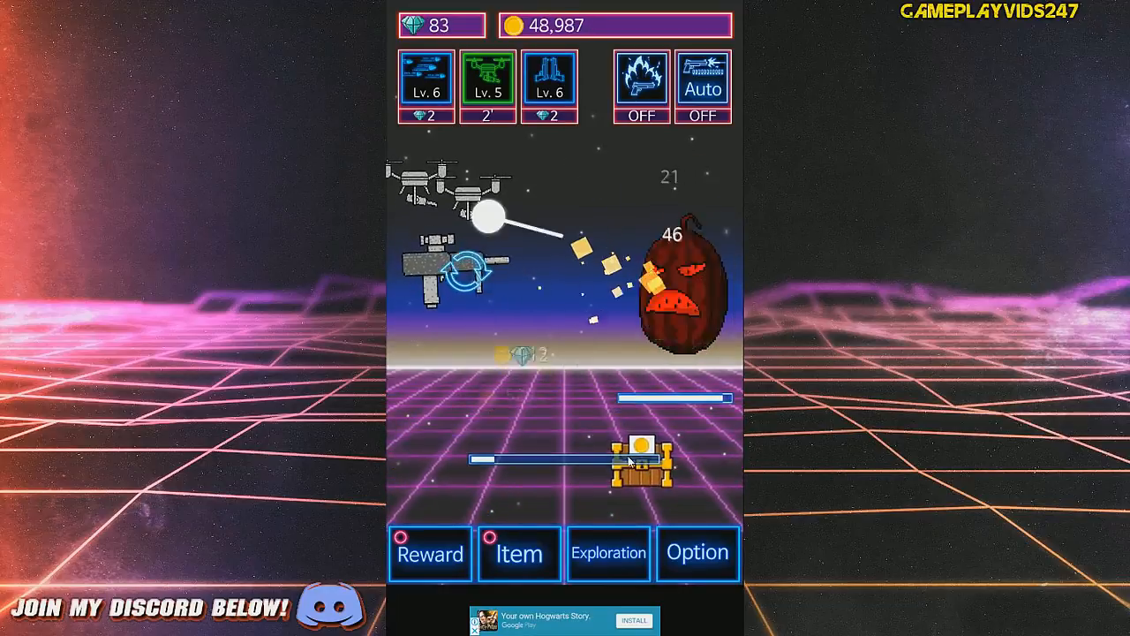
- Raise RapidShot duration from 10 to 11 seconds and claim the RapidShot 70-uses diamonds
click(519, 552)
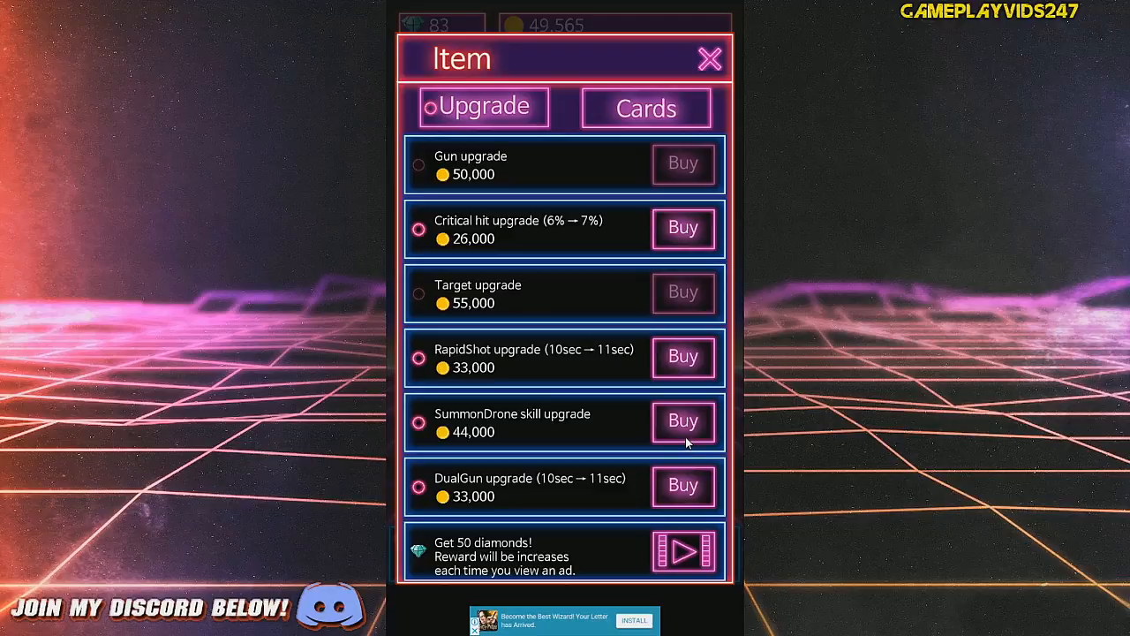
click(682, 357)
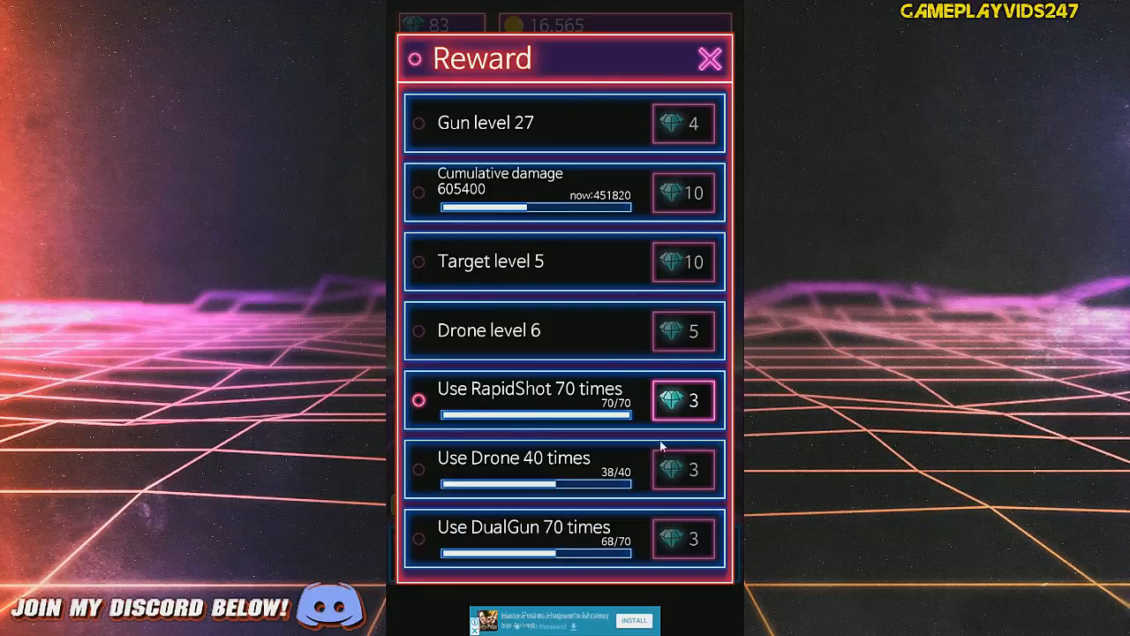
click(710, 60)
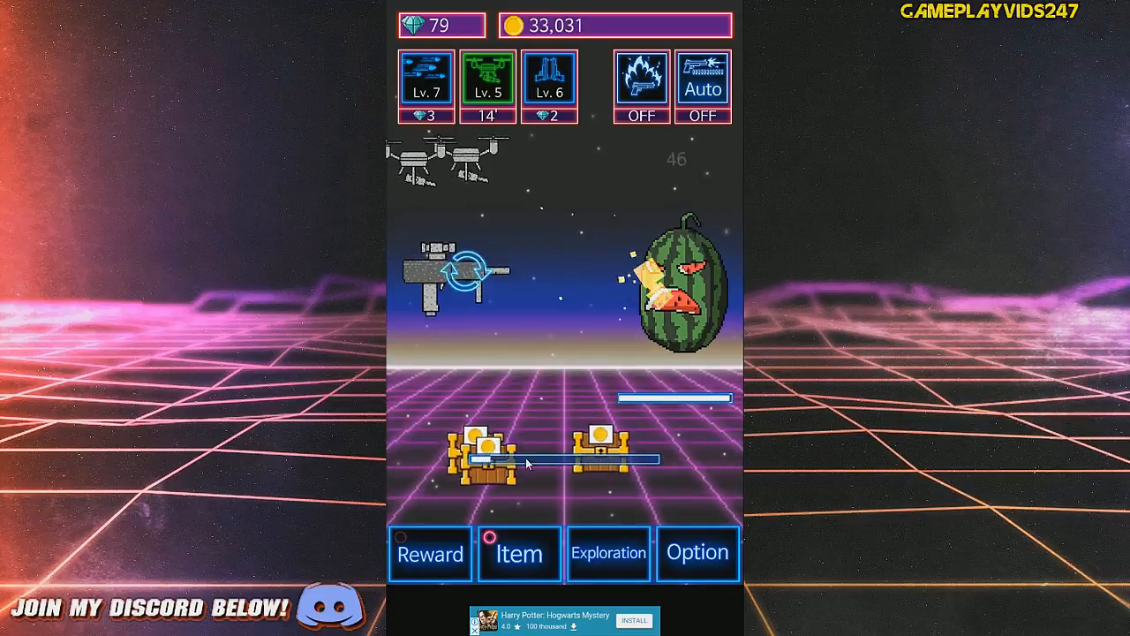
- Buy the DualGun upgrade for 33,000 coins raising duration to 11 seconds, then check the rewards list
click(519, 555)
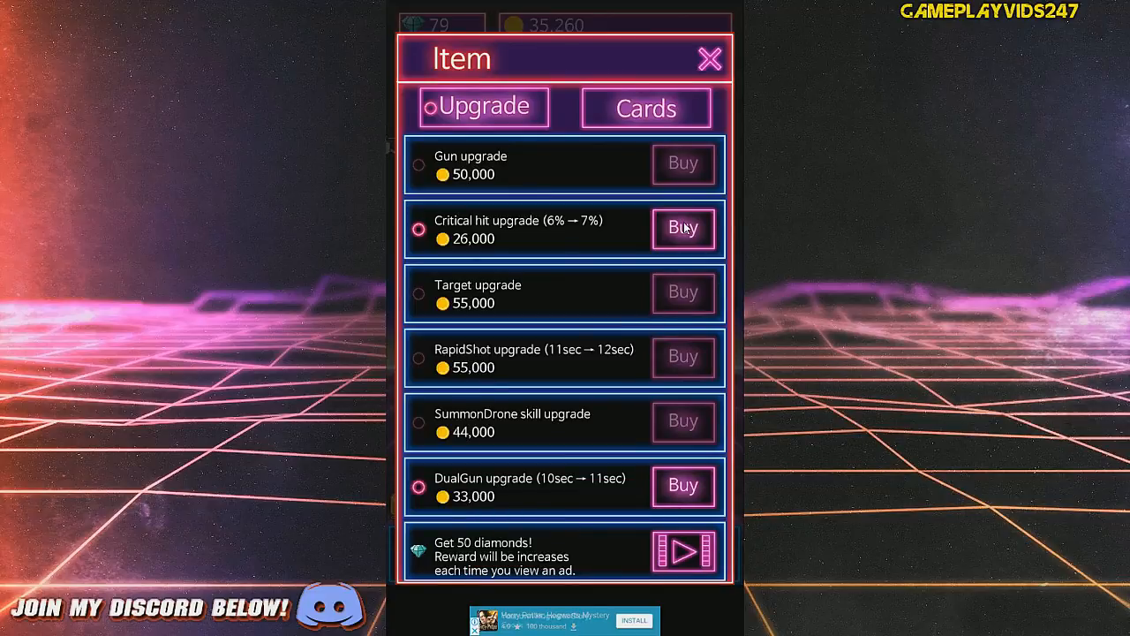
click(710, 58)
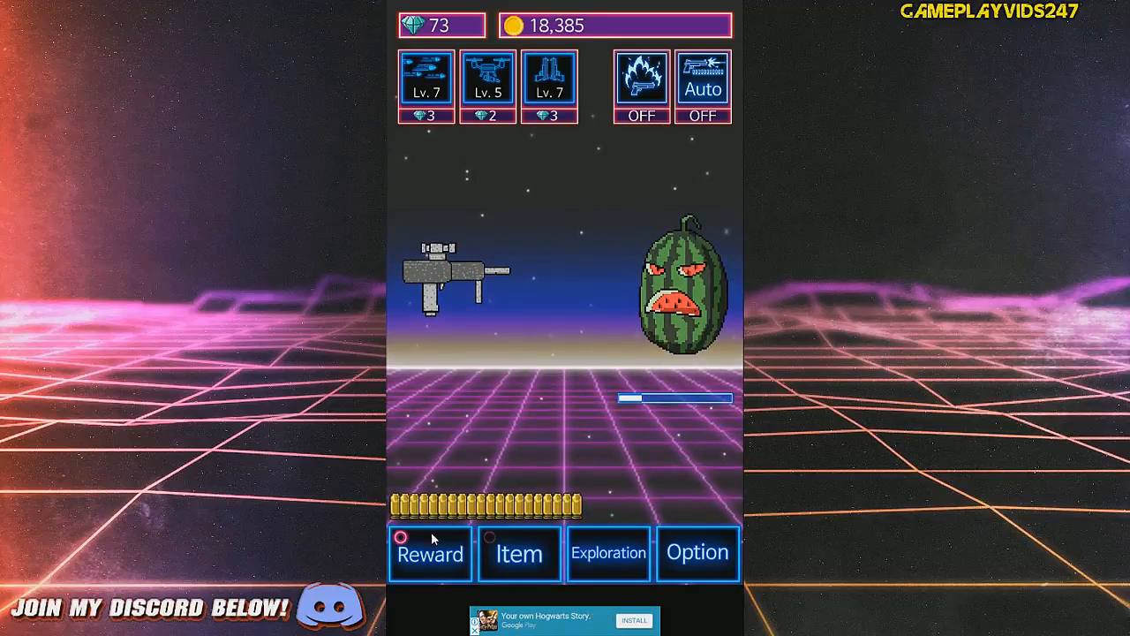
click(429, 555)
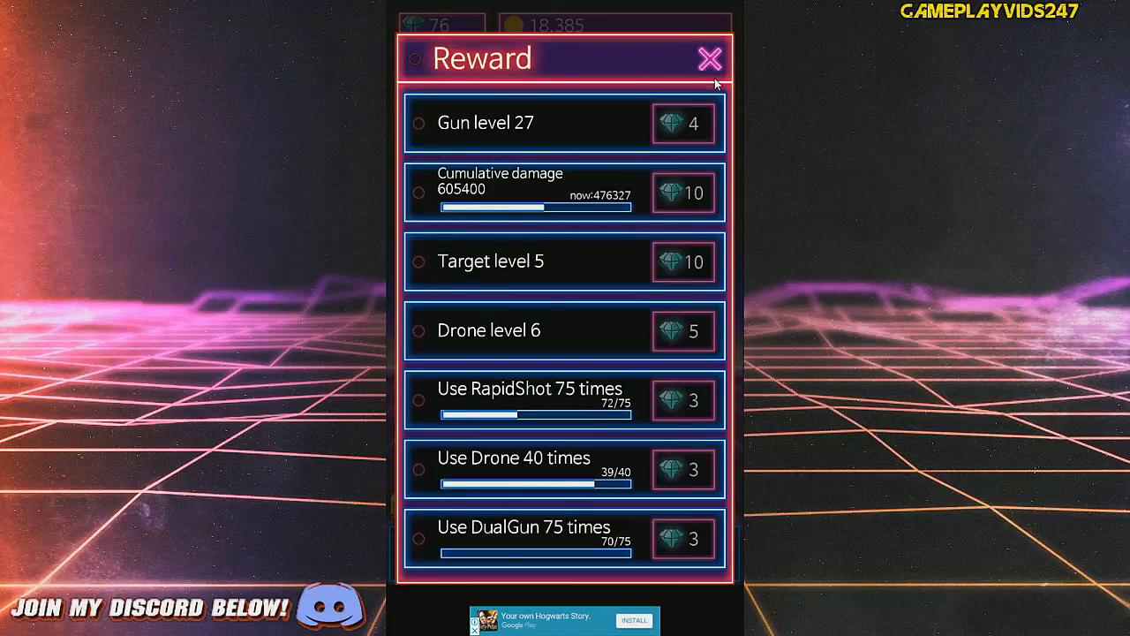
click(709, 59)
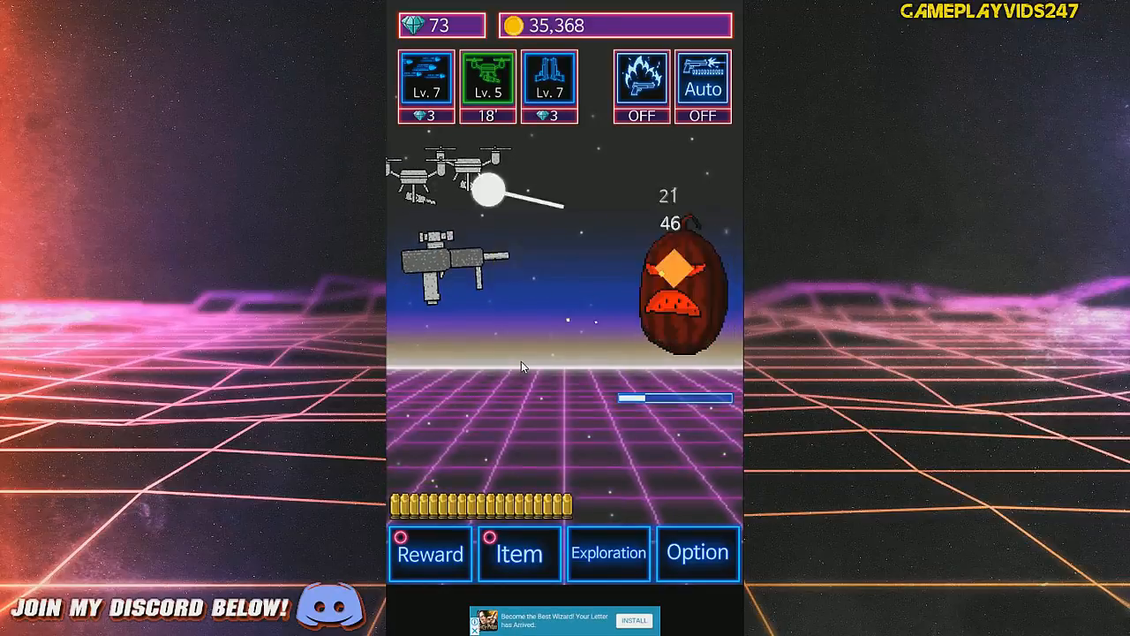
- Glance at the upgrade shop, then claim the Drone 40-uses diamond reward from the rewards list
click(519, 553)
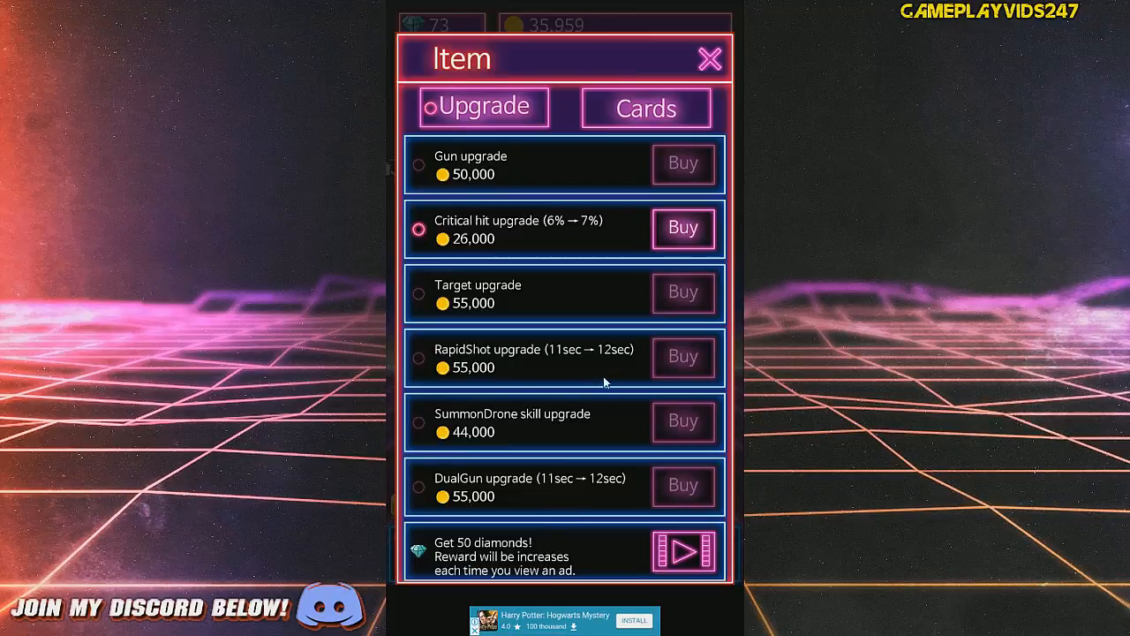
click(710, 59)
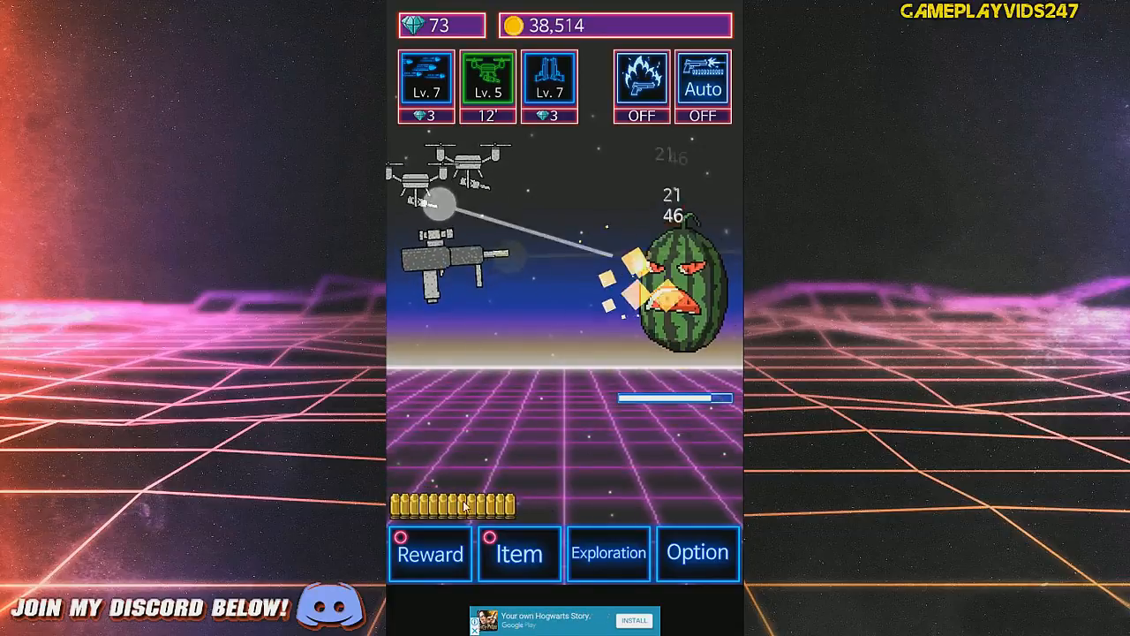
click(429, 555)
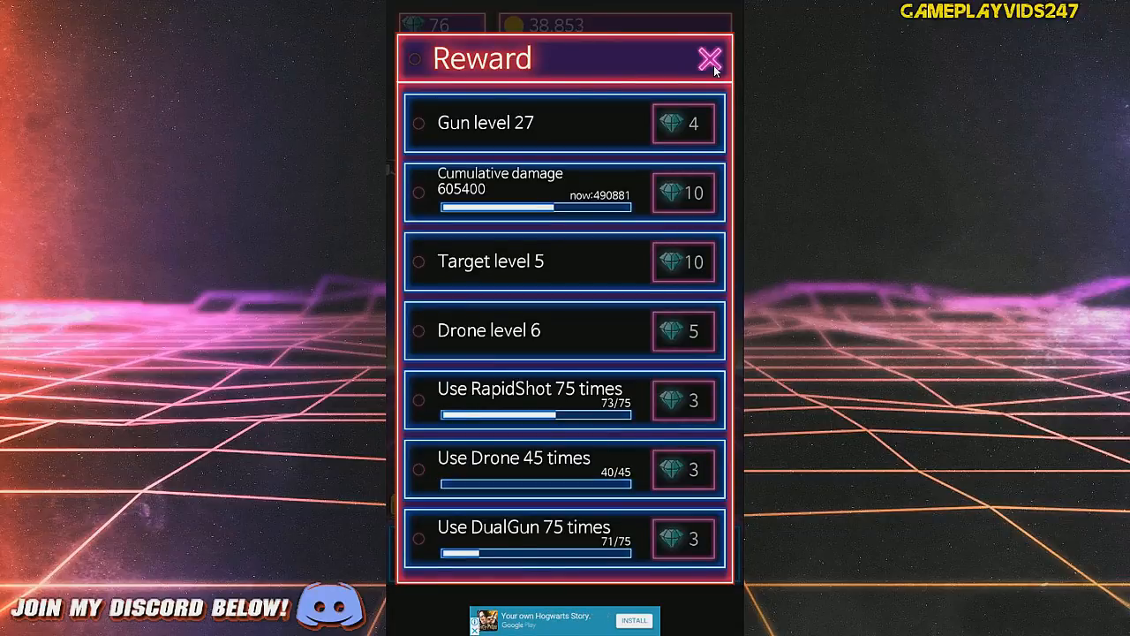
click(708, 58)
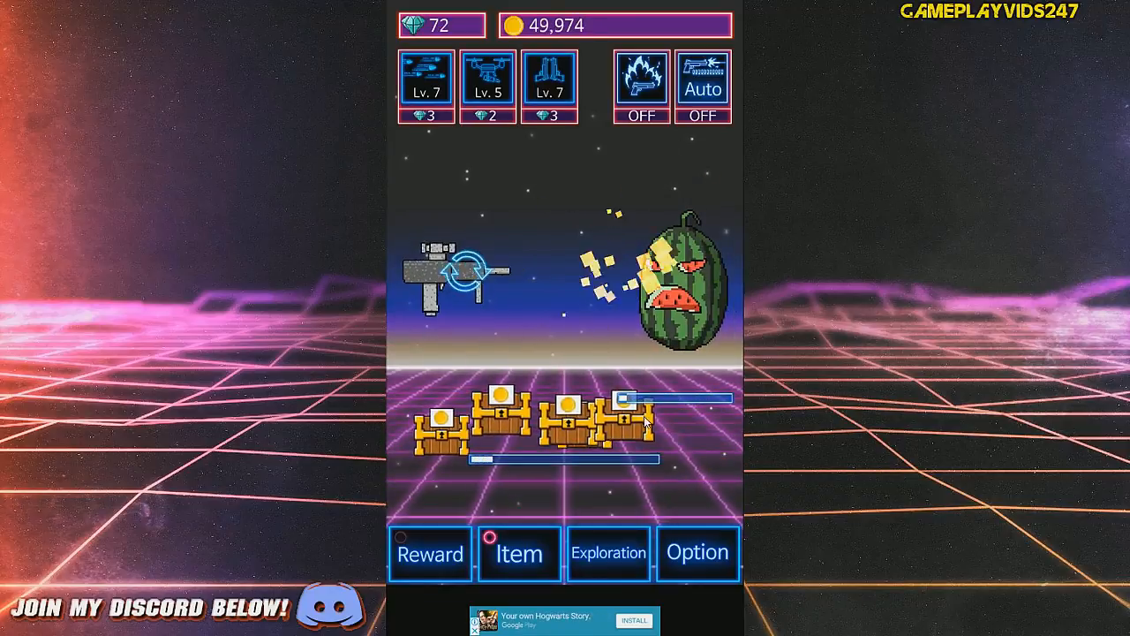
- Buy the 50,000-coin gun upgrade to an SMG and claim the Gun level 27 diamonds
click(519, 553)
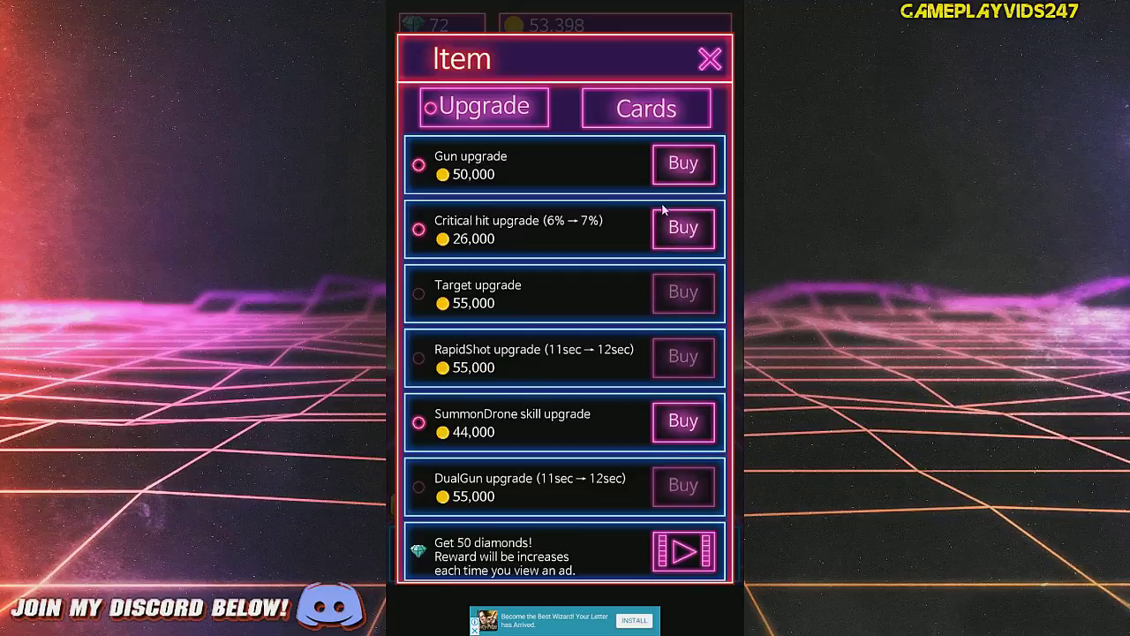
click(681, 162)
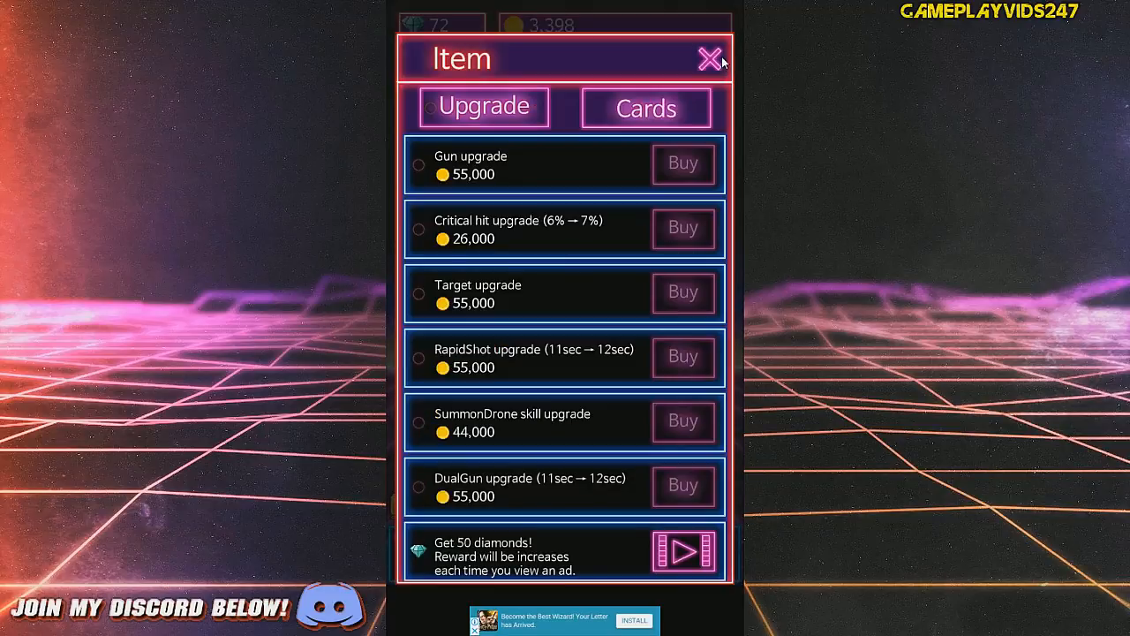
click(710, 60)
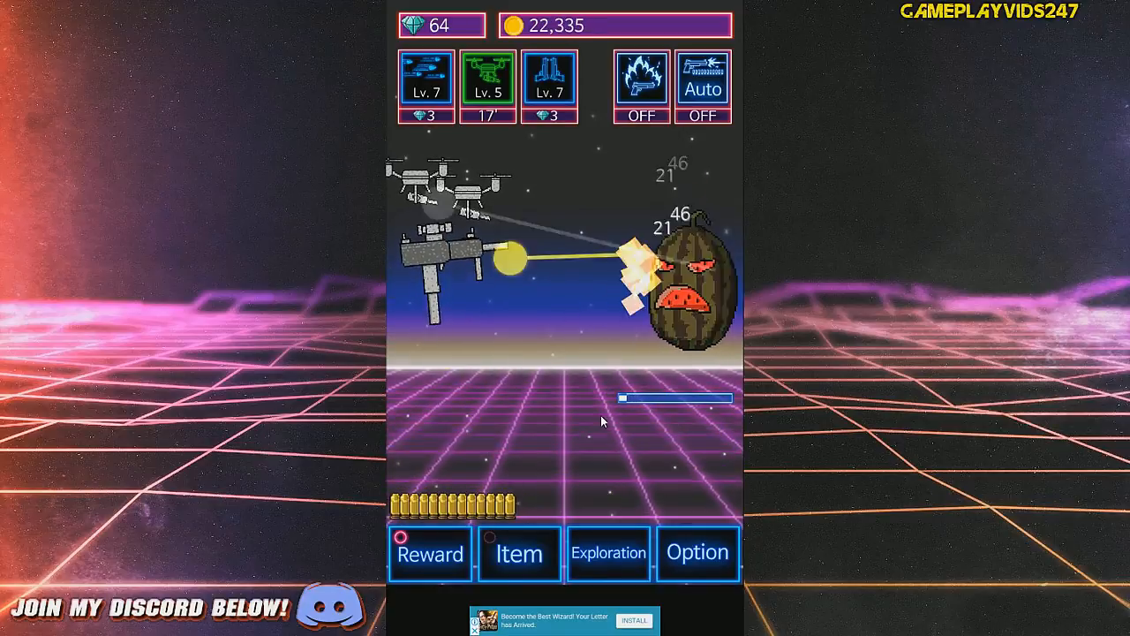
click(429, 555)
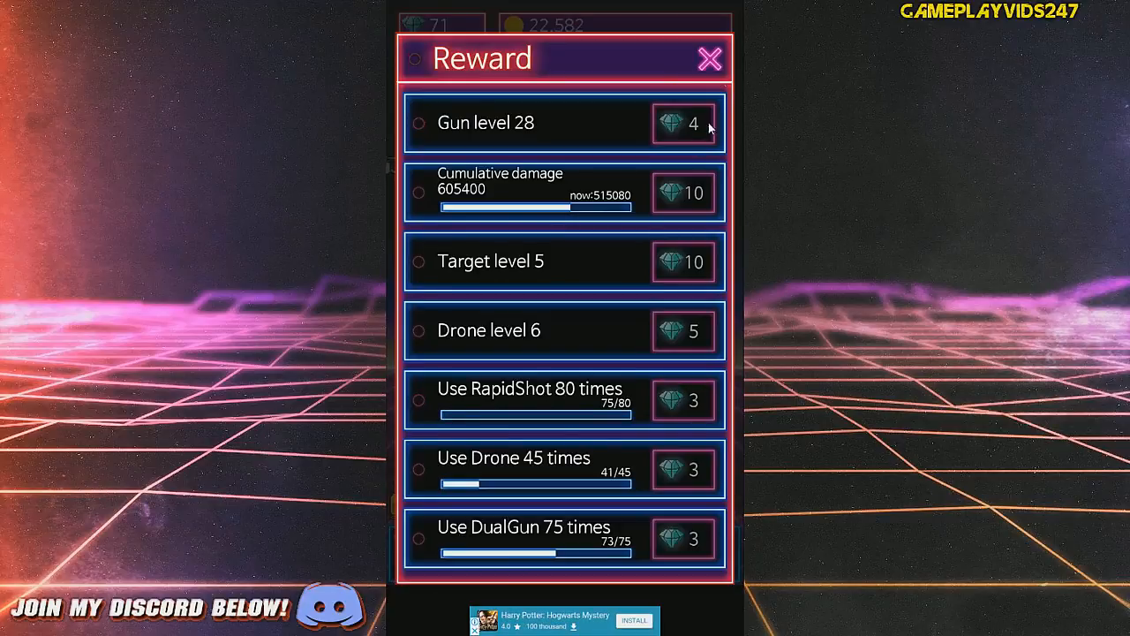
click(710, 58)
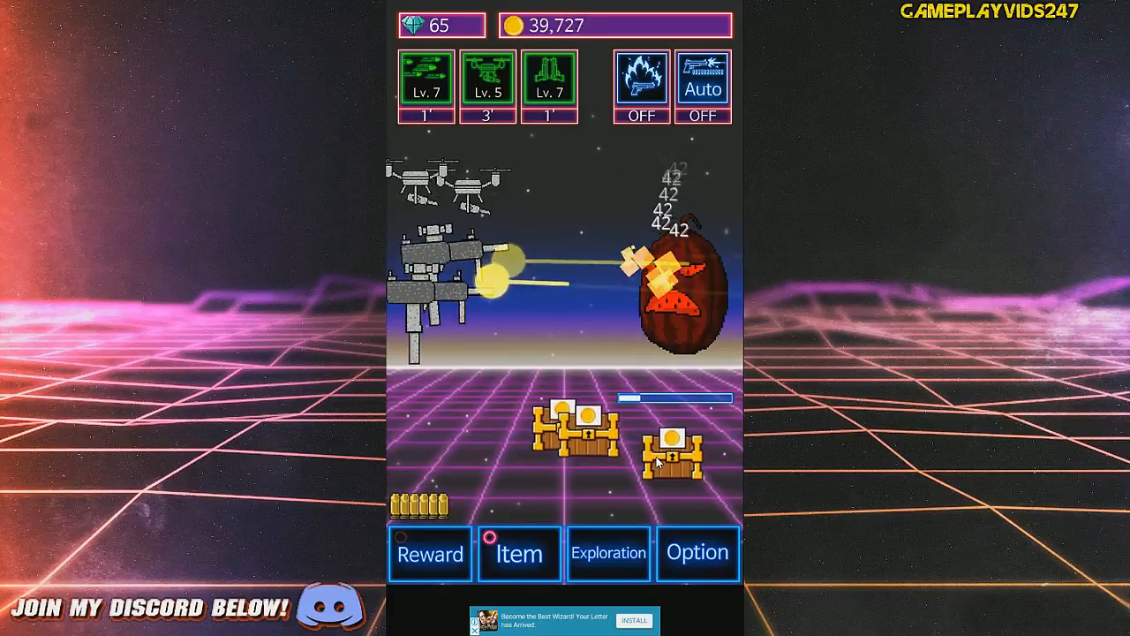
- Buy the Critical hit upgrade and take 650 coins from a reward chest
click(519, 554)
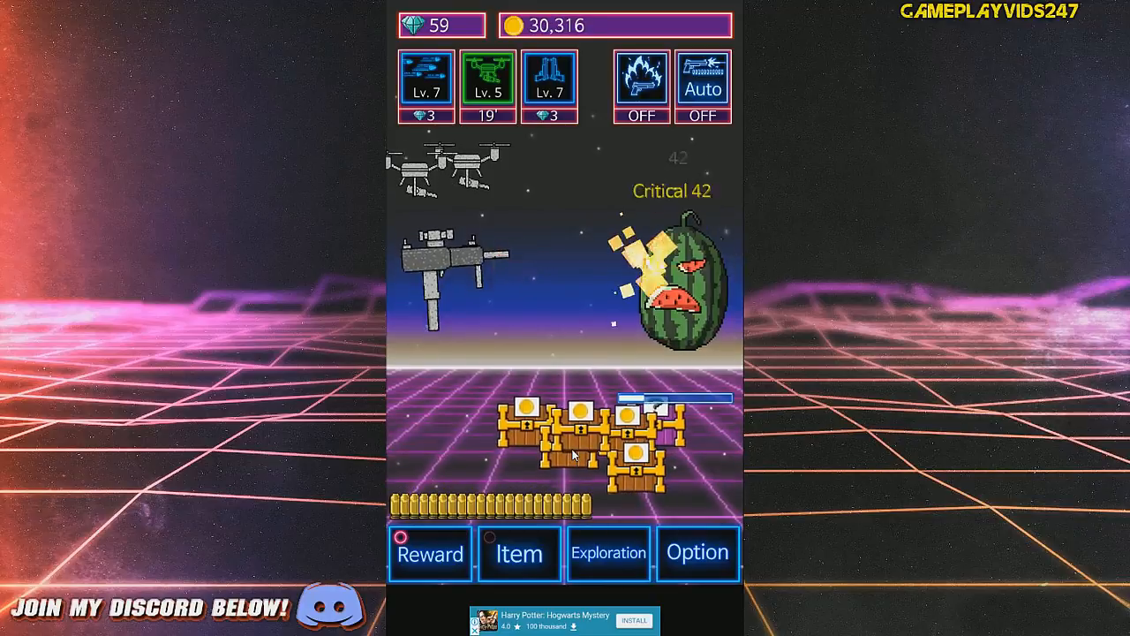
click(431, 555)
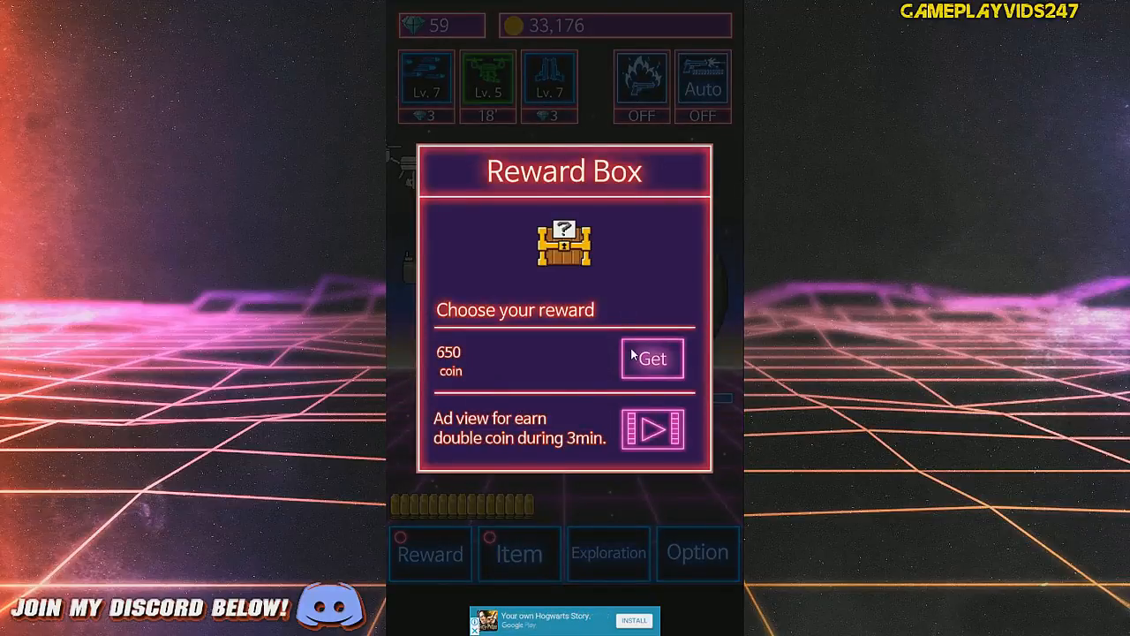
click(652, 357)
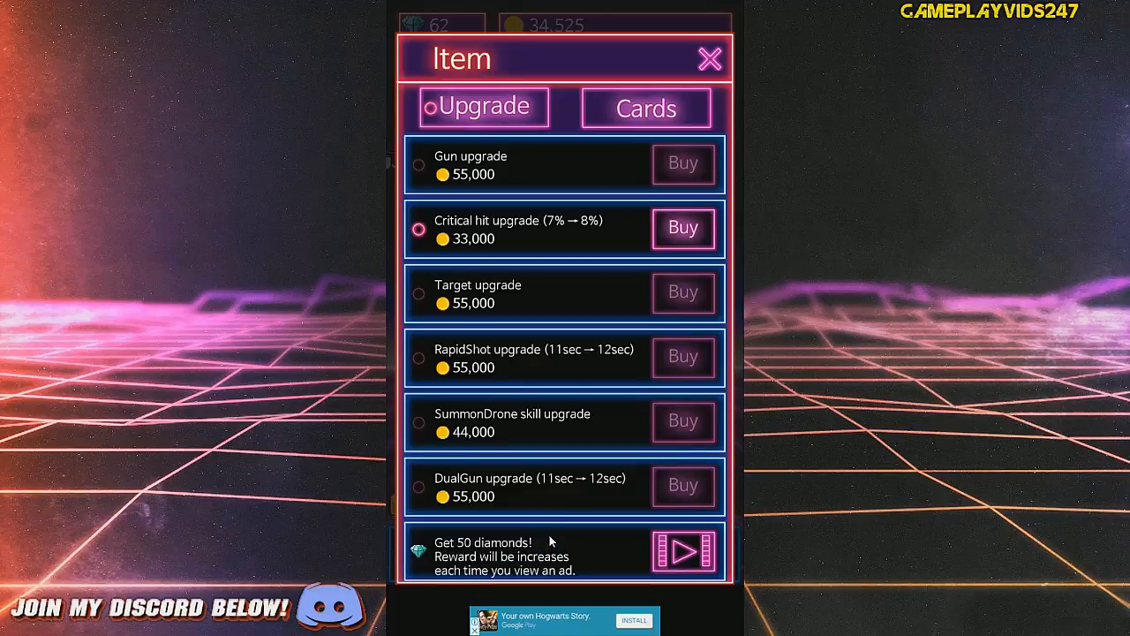
click(710, 58)
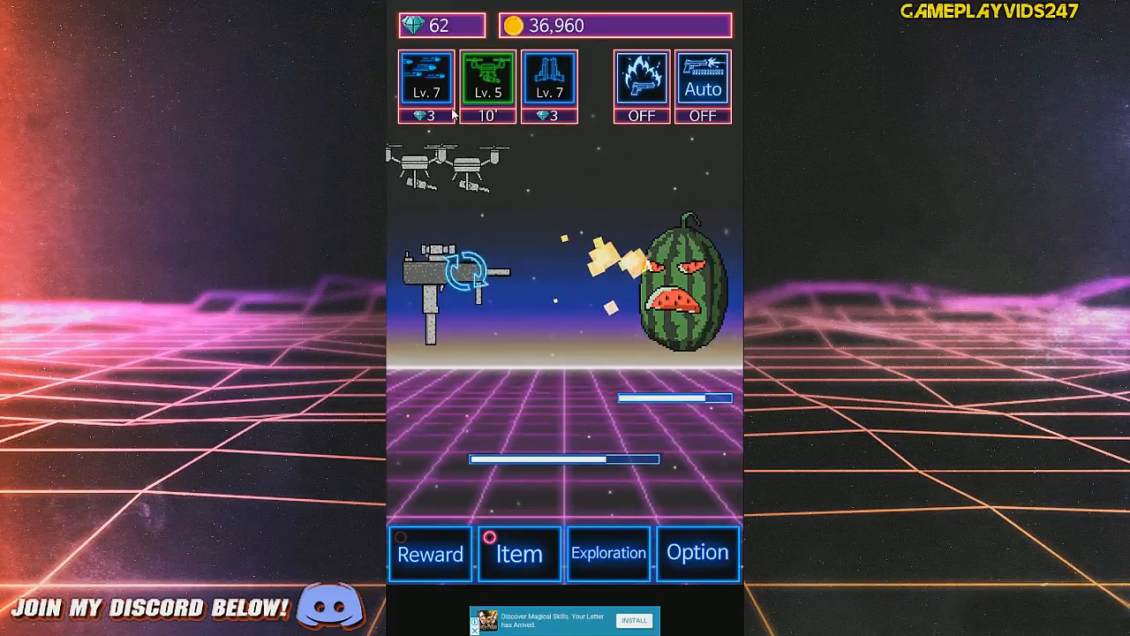
- Buy the next Critical hit upgrade raising crit chance to 7%
click(519, 555)
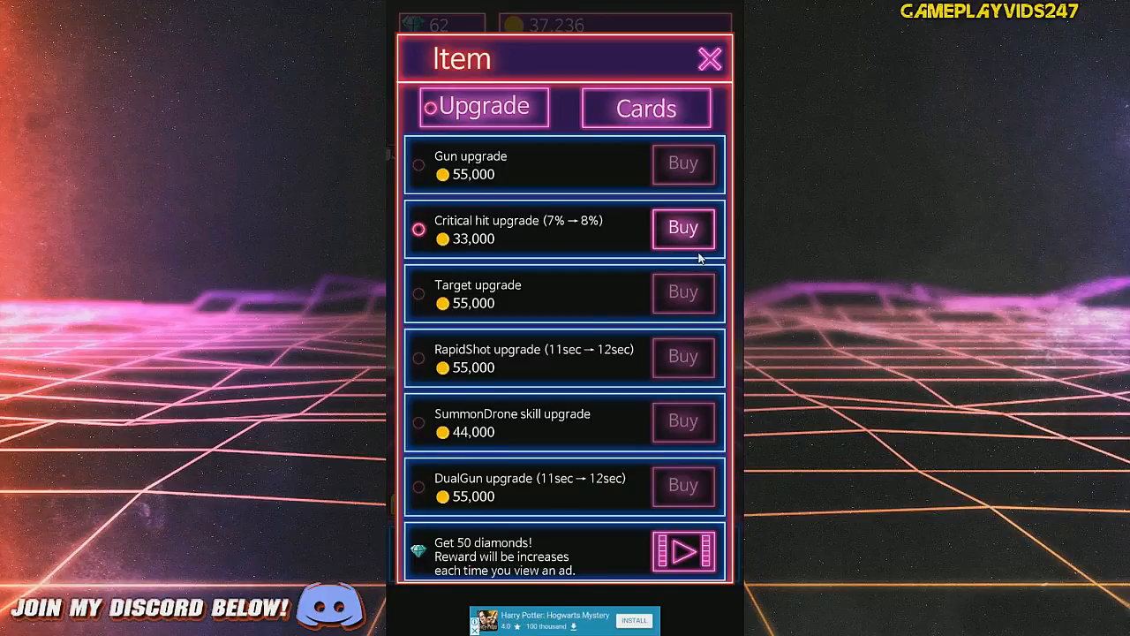
click(710, 58)
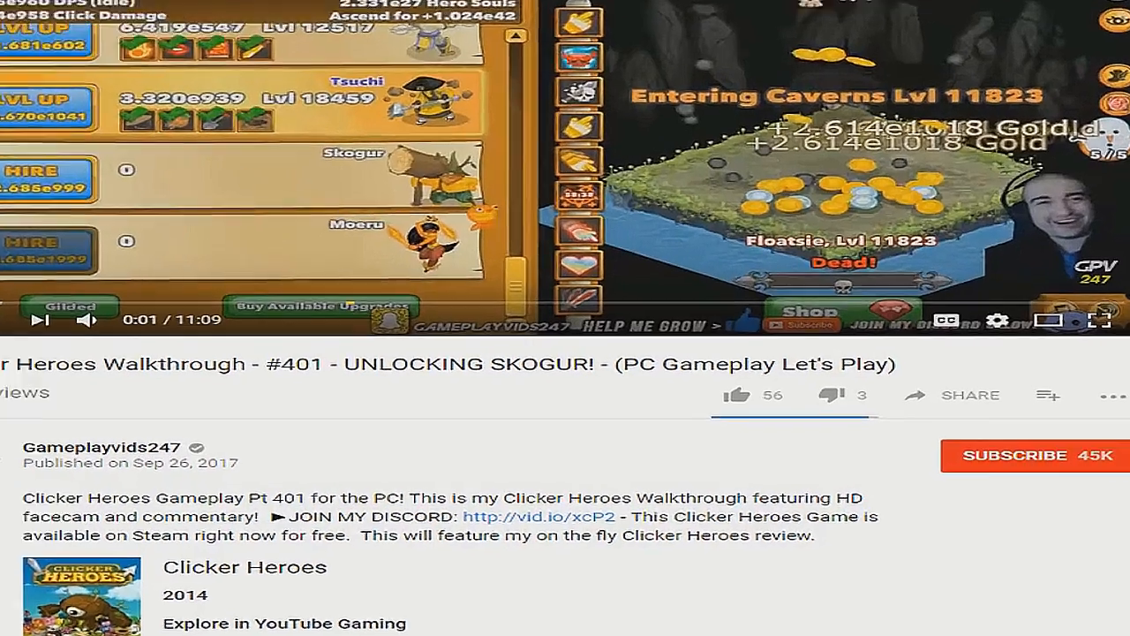
- Subscribe to the Clicker Heroes walkthrough channel on YouTube
click(1031, 455)
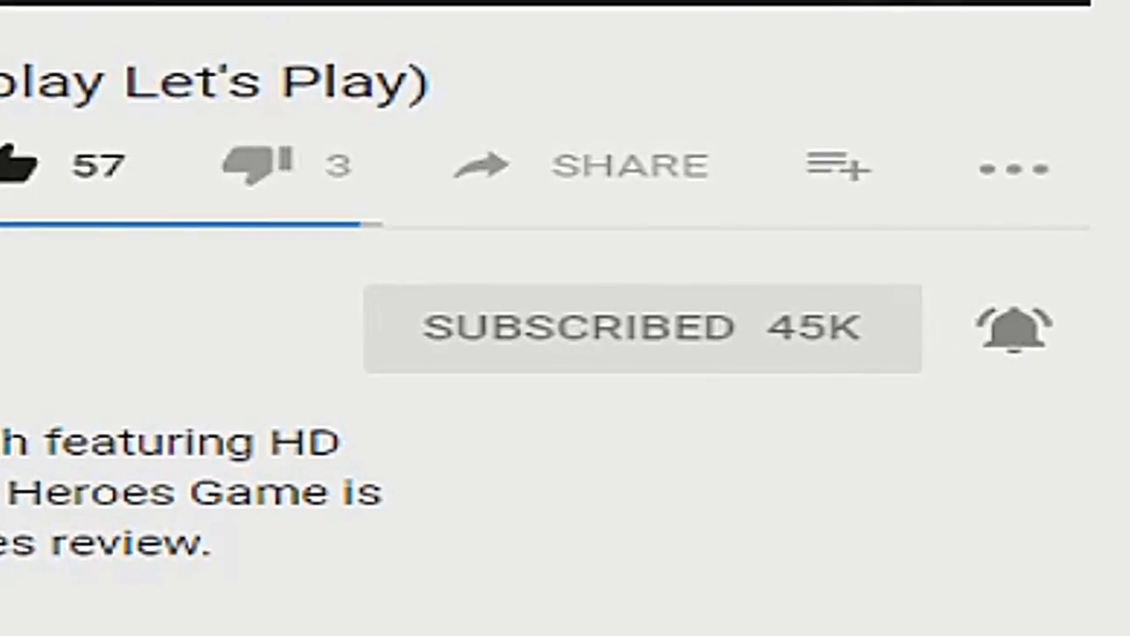